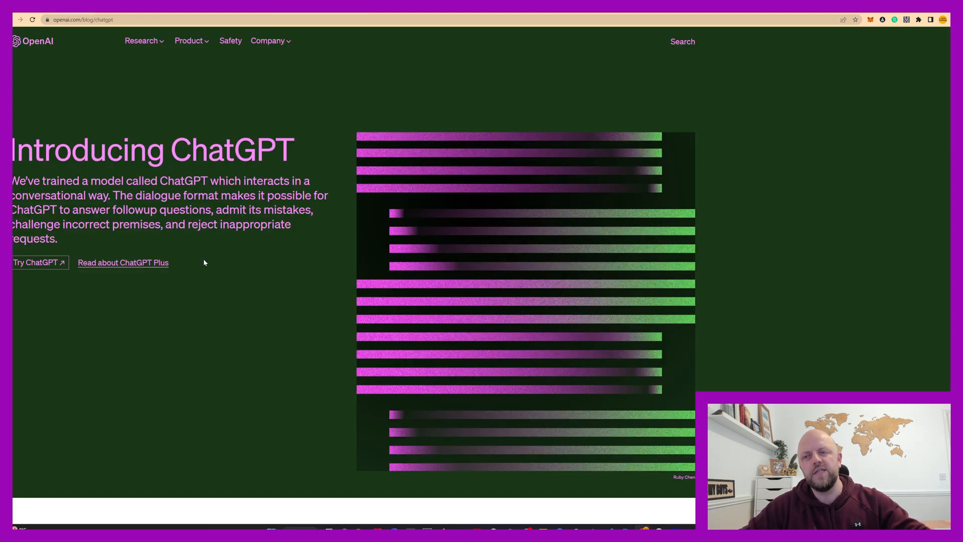
Start a fresh ChatGPT chat from the Introducing ChatGPT announcement page
click(36, 262)
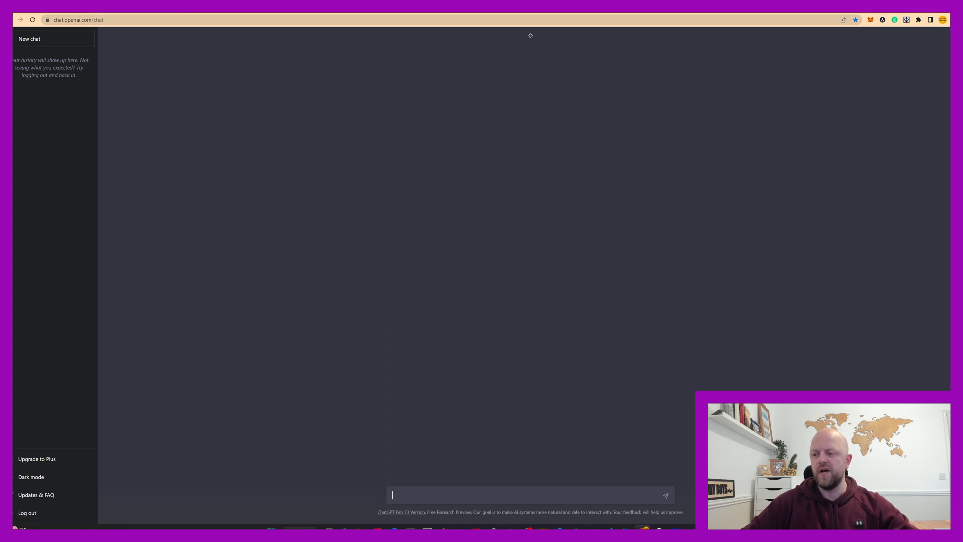
Ask ChatGPT 'what is a dog', then 'can you simplify this?', and move on to the OpenAI quickstart guide
text(what)
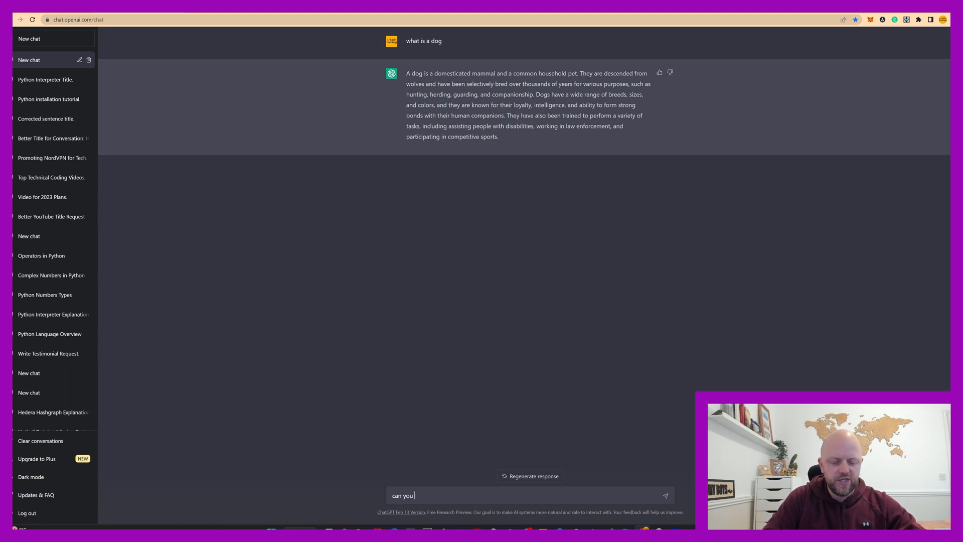
text(simplify)
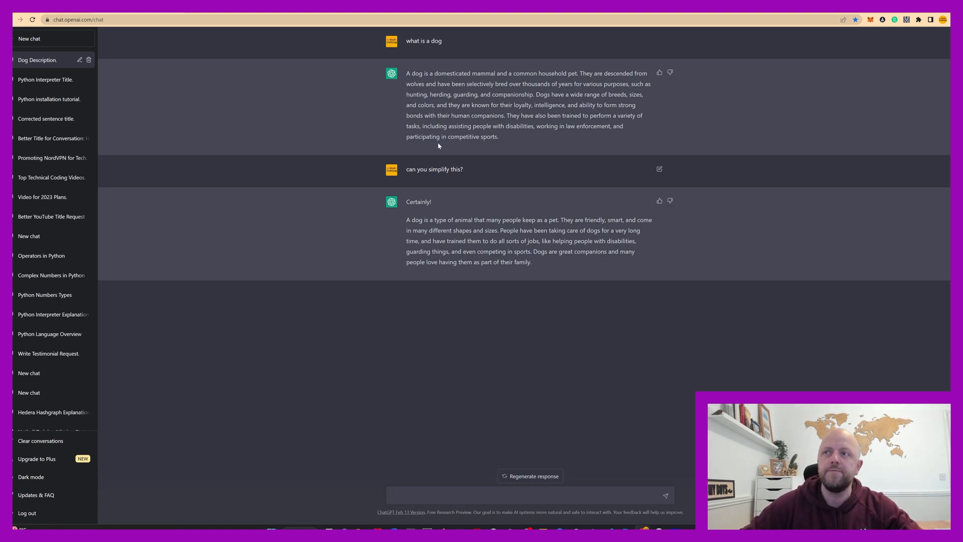
mouse_move(255, 323)
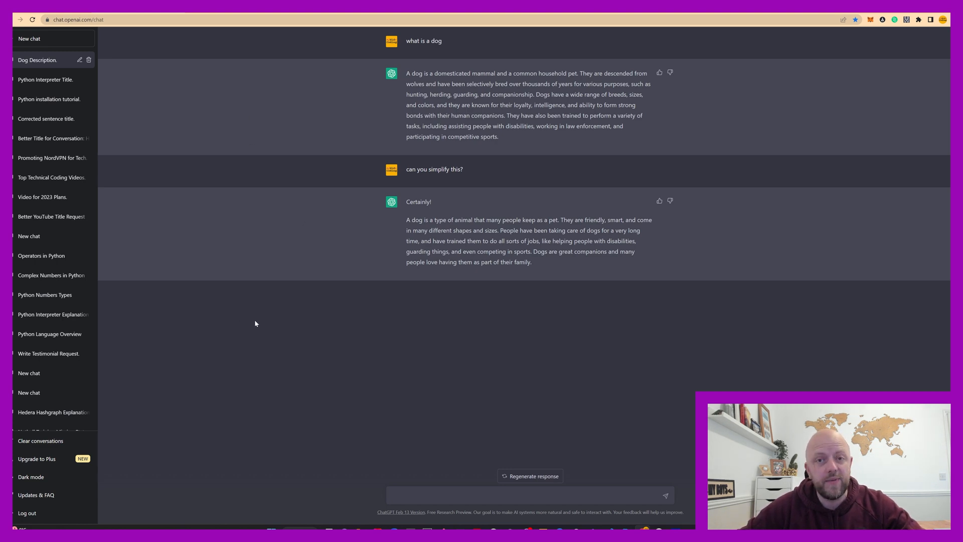
mouse_move(289, 324)
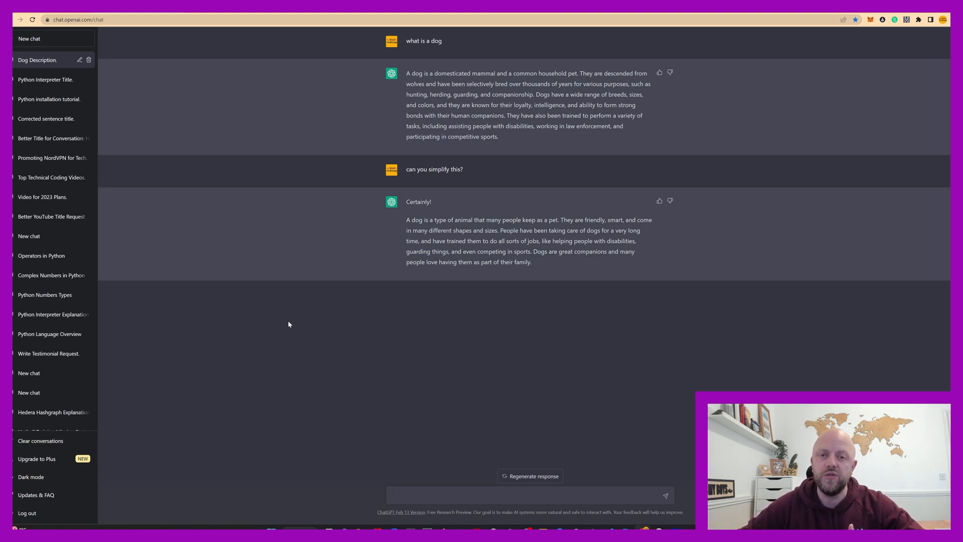
click(529, 495)
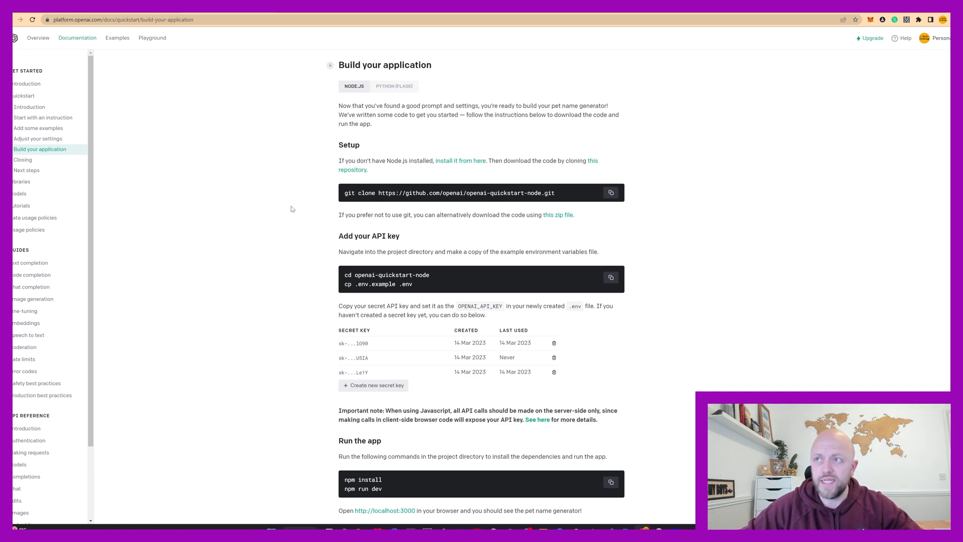
Generate a new secret API key on the OpenAI Platform keys page and copy it
click(38, 140)
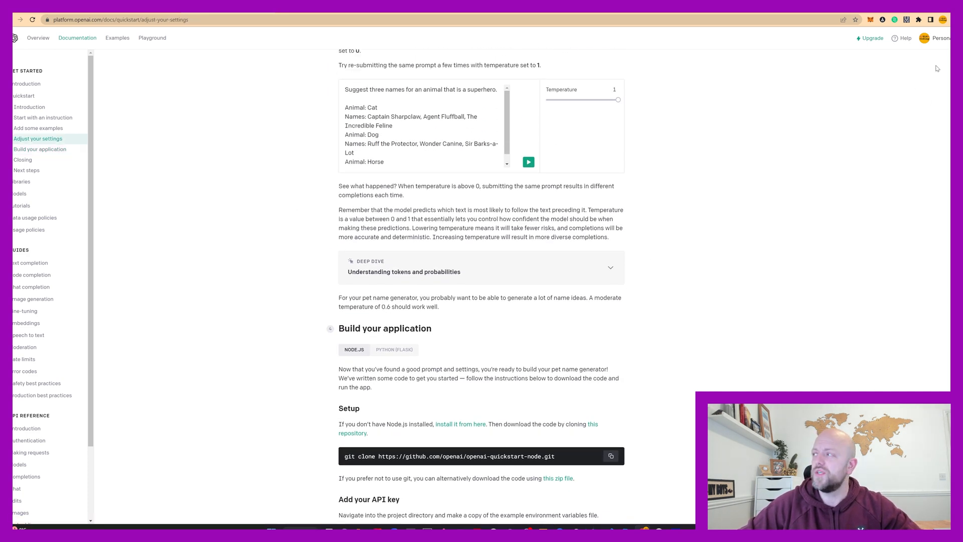
click(939, 37)
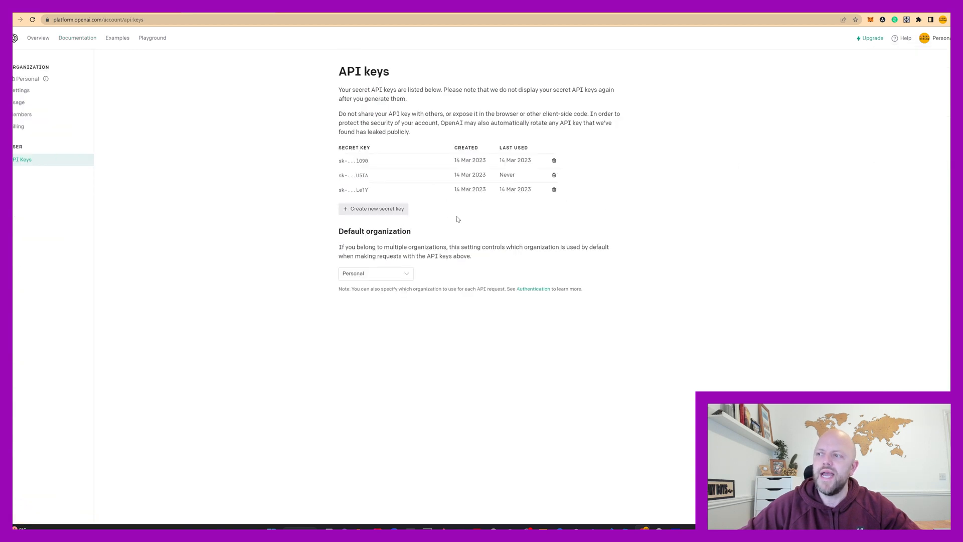
click(373, 209)
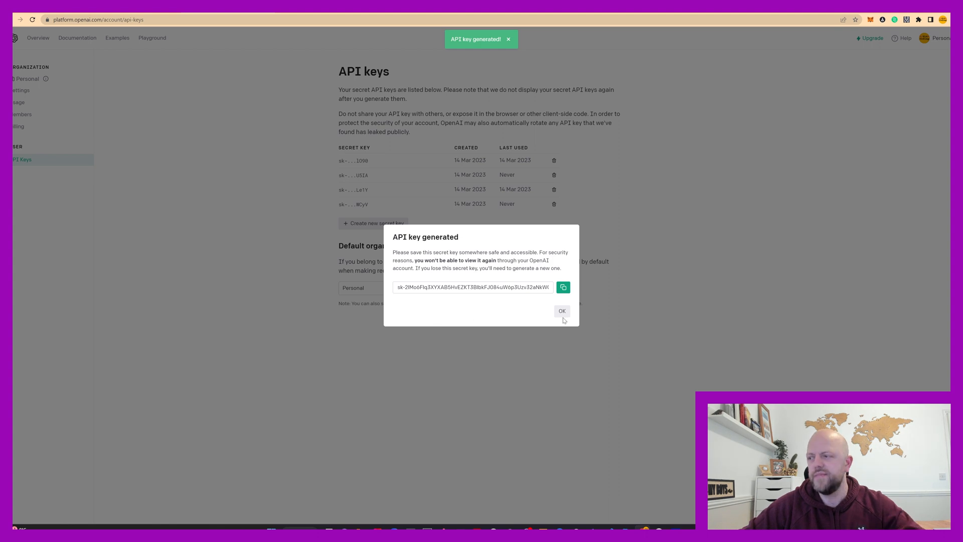
click(563, 287)
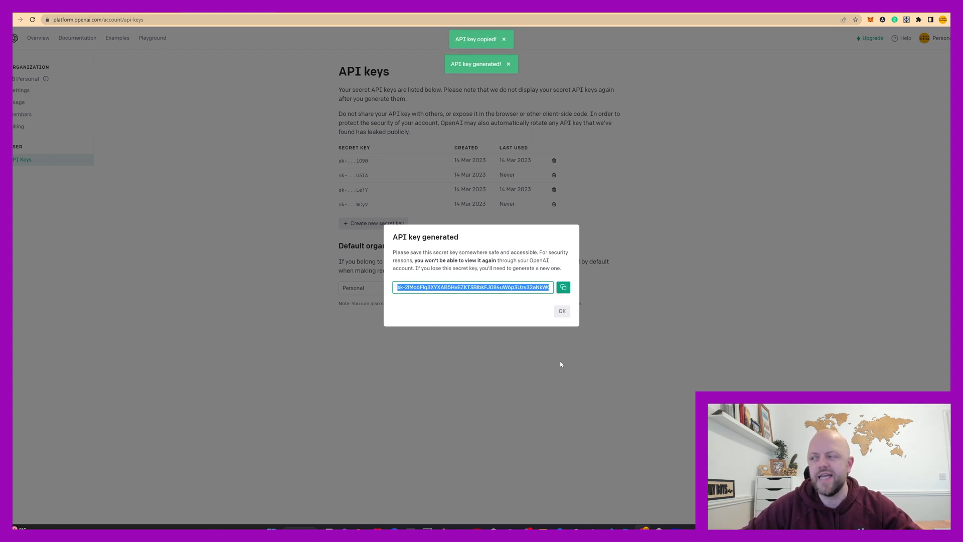
click(561, 311)
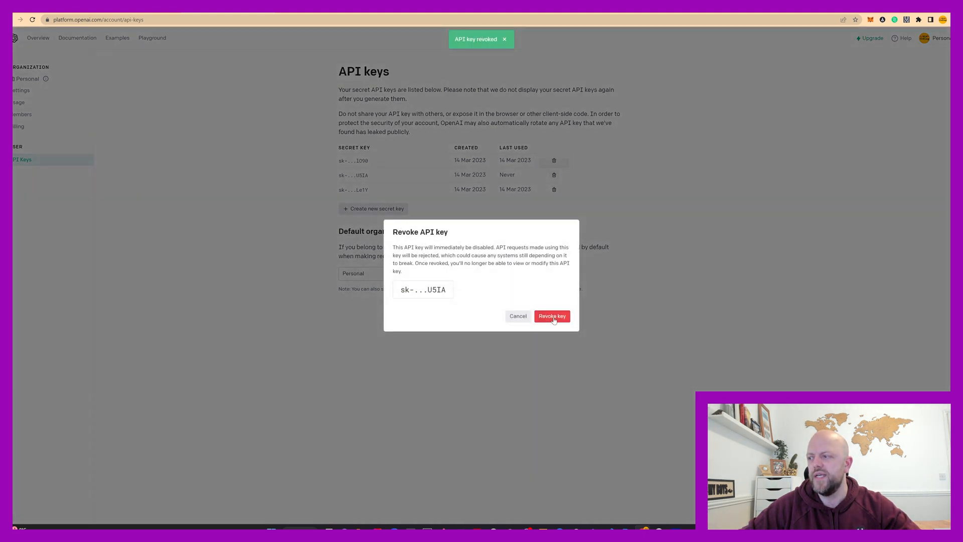
Revoke the unused API key ending USIA
click(551, 316)
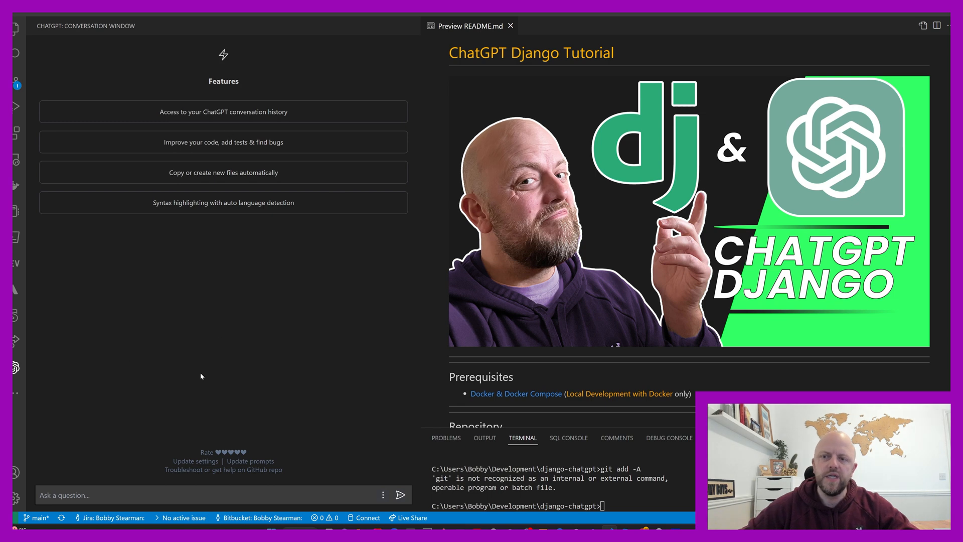
Show the ChatGPT extension's details from the Extensions view
click(15, 130)
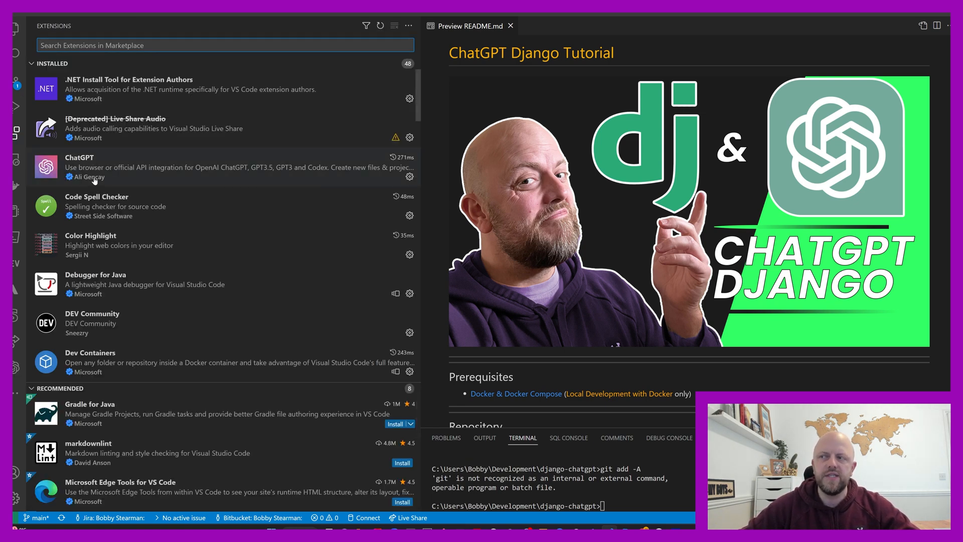
click(80, 167)
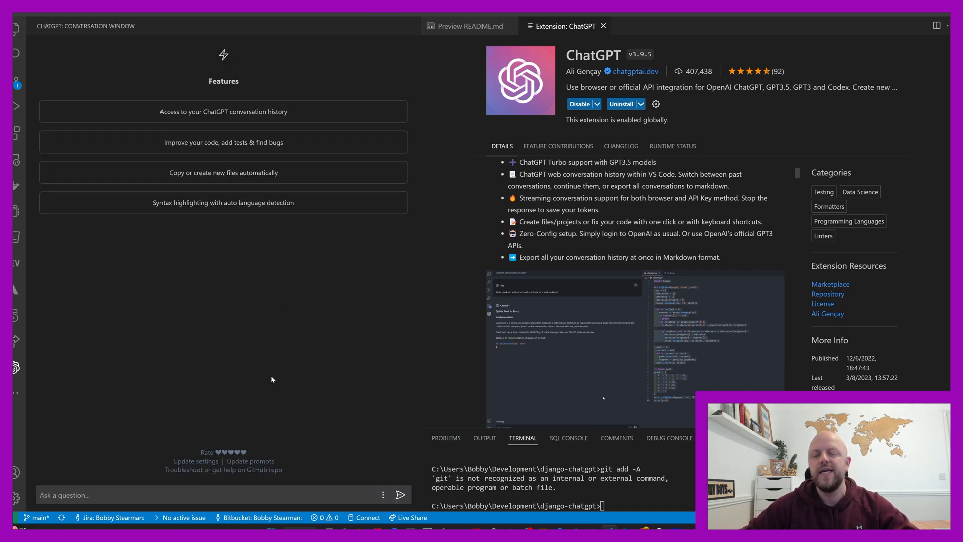
mouse_move(252, 318)
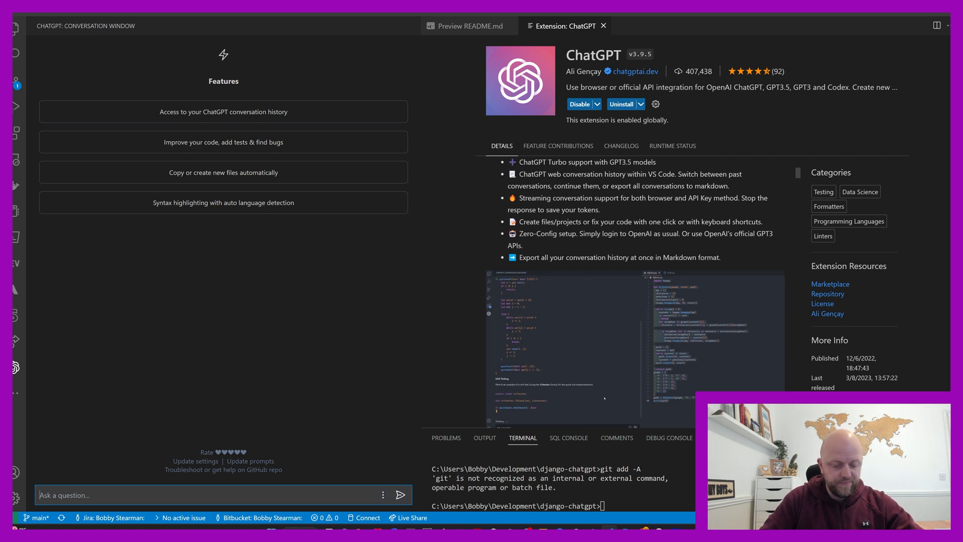
Ask the extension's chat what didcoding.com is and what a dog is
text(what is didcod)
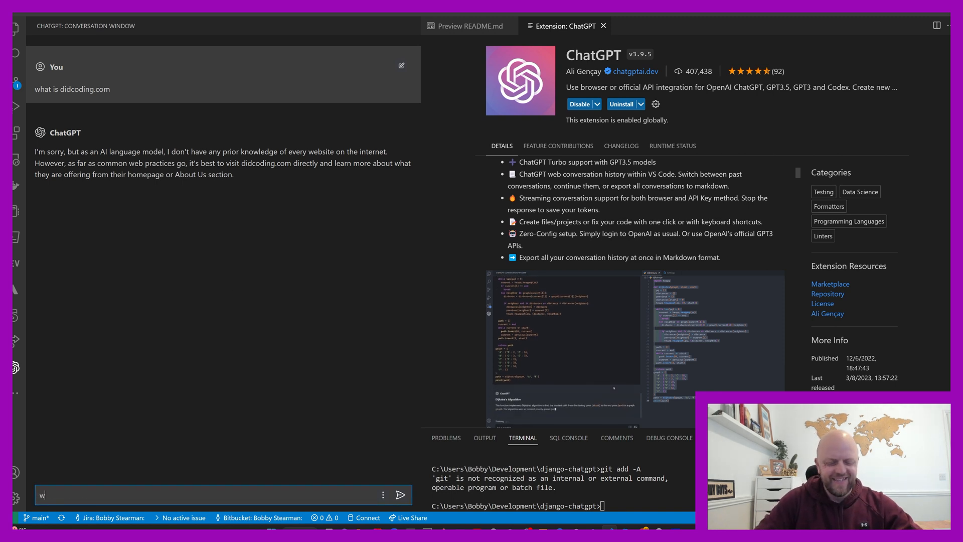
text(hat is a dog)
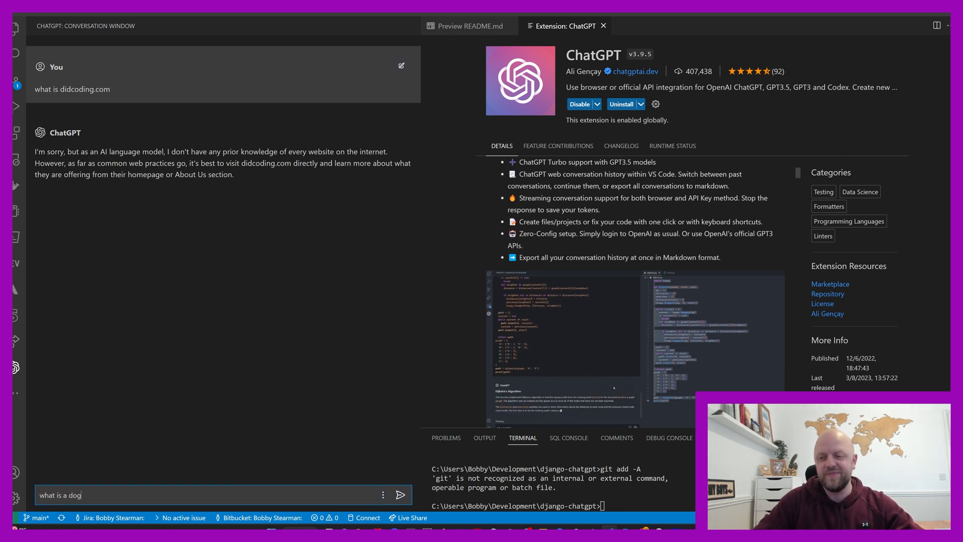
click(400, 495)
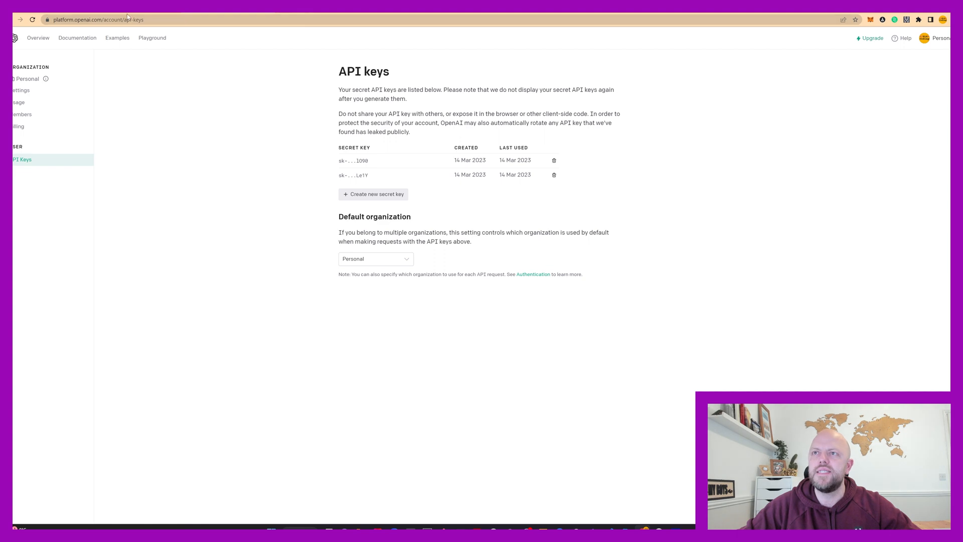
Check the API keys page shows only two keys, then return to the editor's ChatGPT chat
click(373, 193)
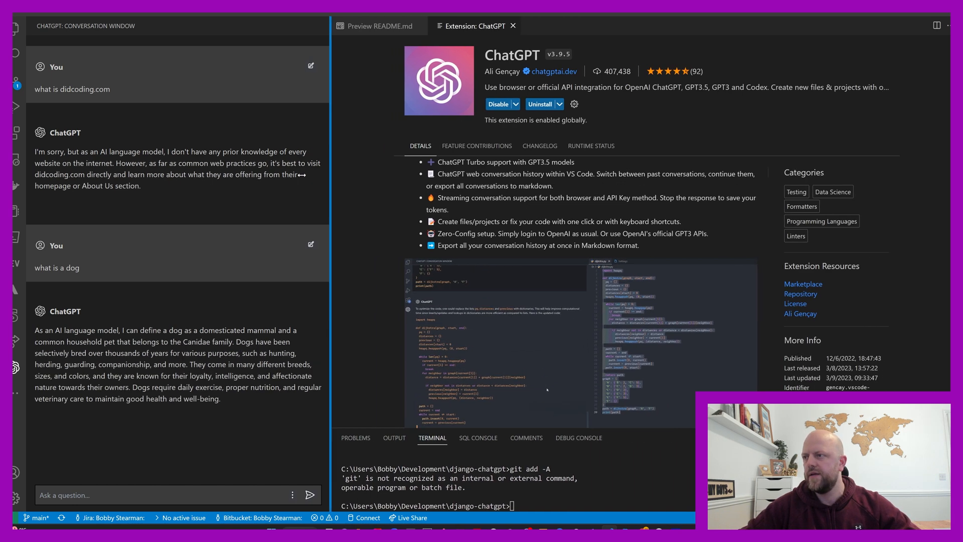
Bring up the README.md preview at its Finished and References sections
click(378, 26)
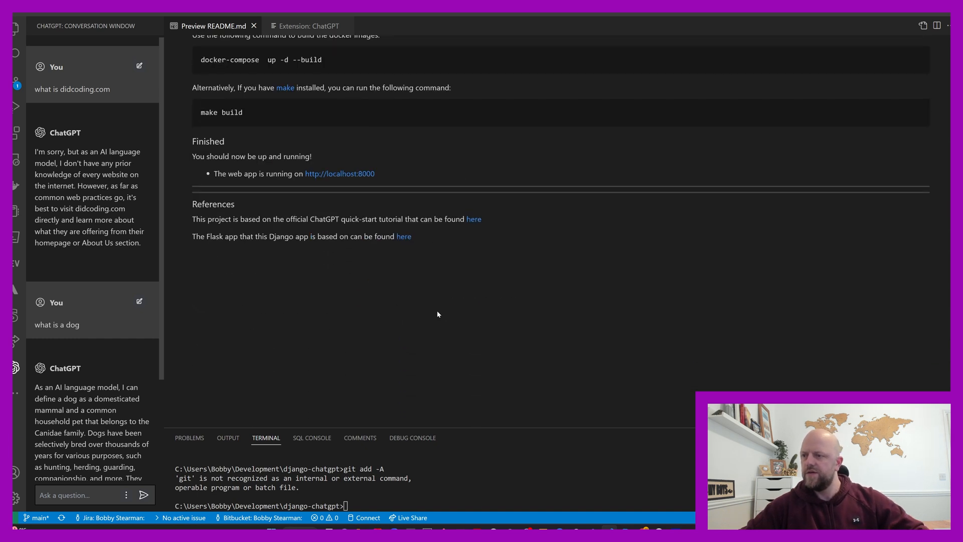
mouse_move(473, 228)
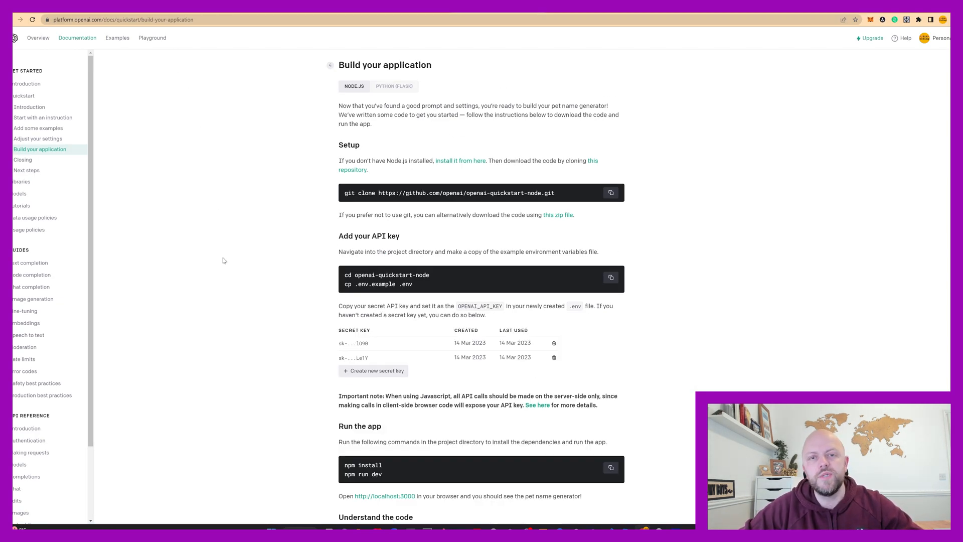
scroll(down, 3)
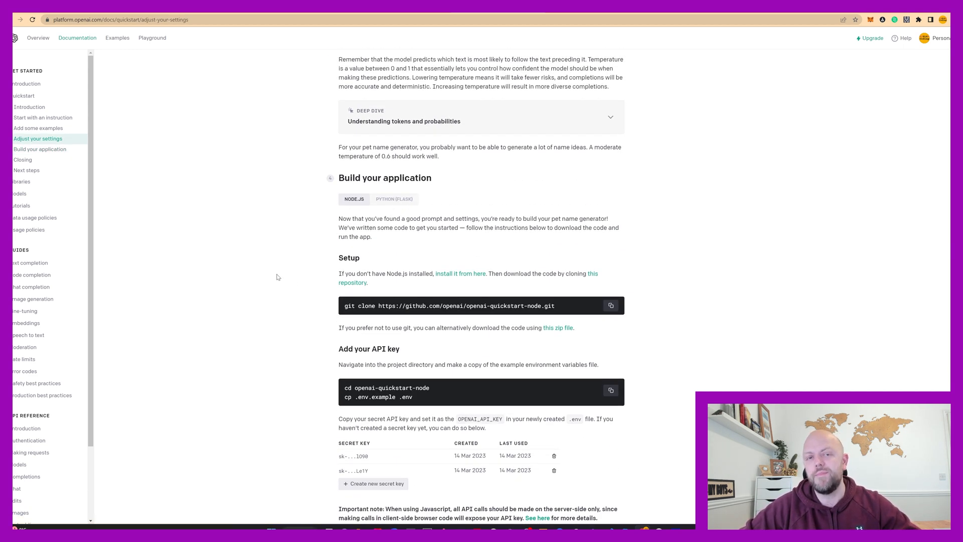
mouse_move(243, 315)
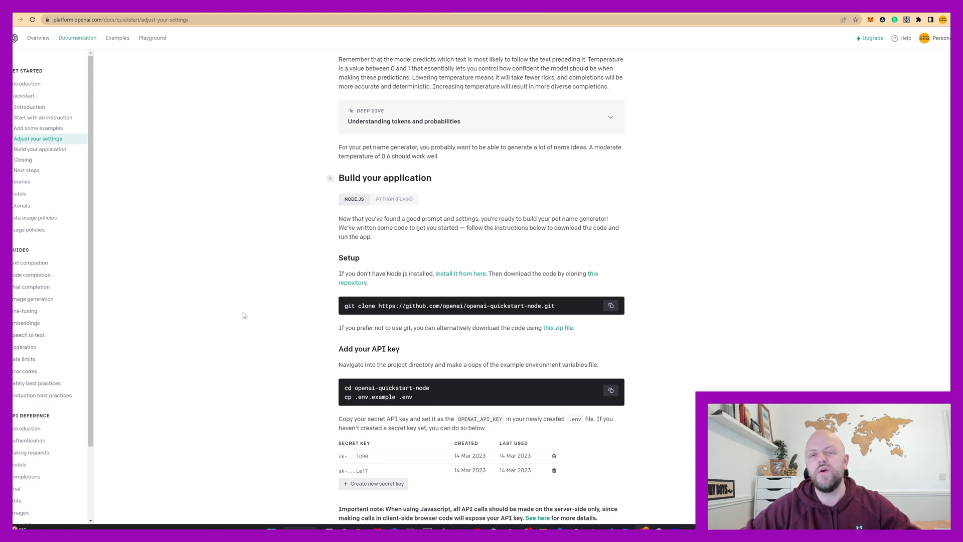
mouse_move(249, 313)
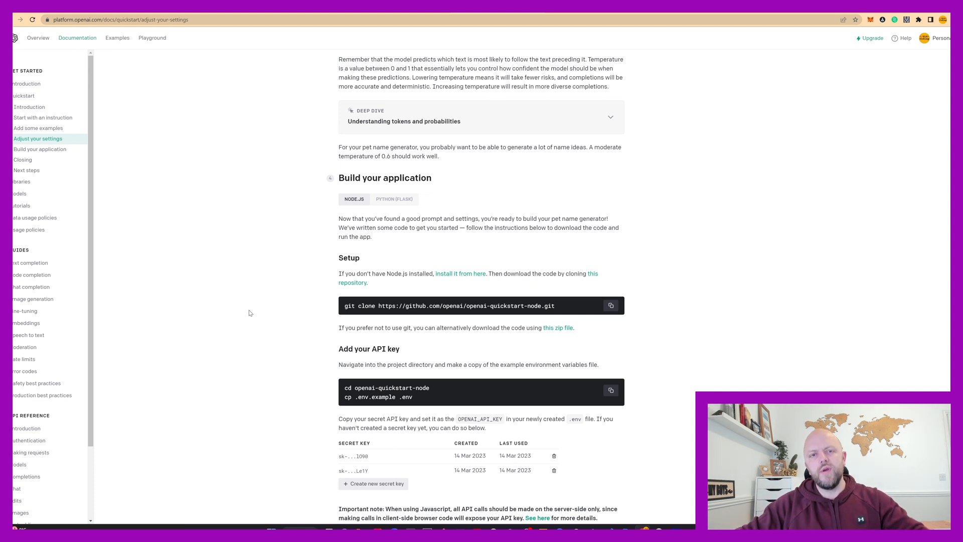
mouse_move(252, 312)
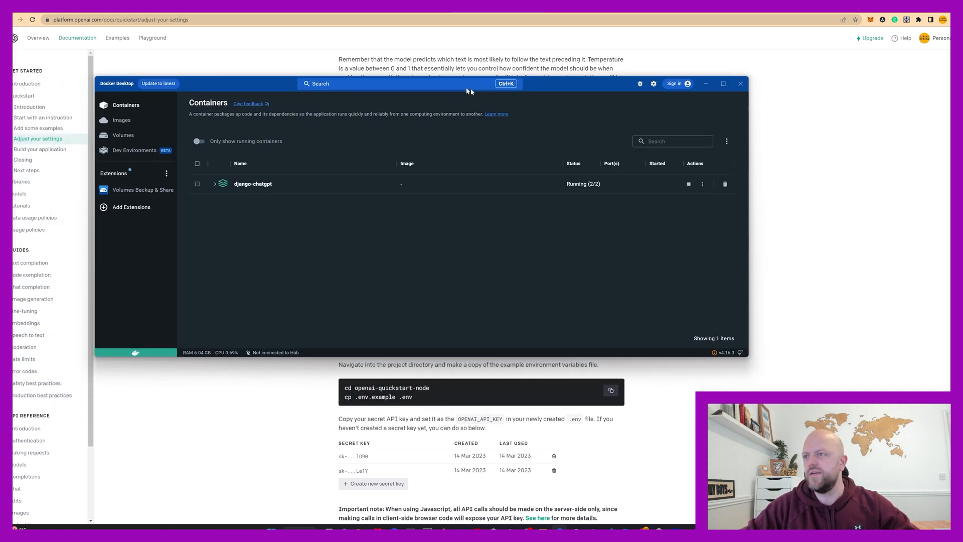
Confirm the django-chatgpt stack shows Running (2/2) in Docker Desktop's Containers view
click(253, 183)
text(localhost:80)
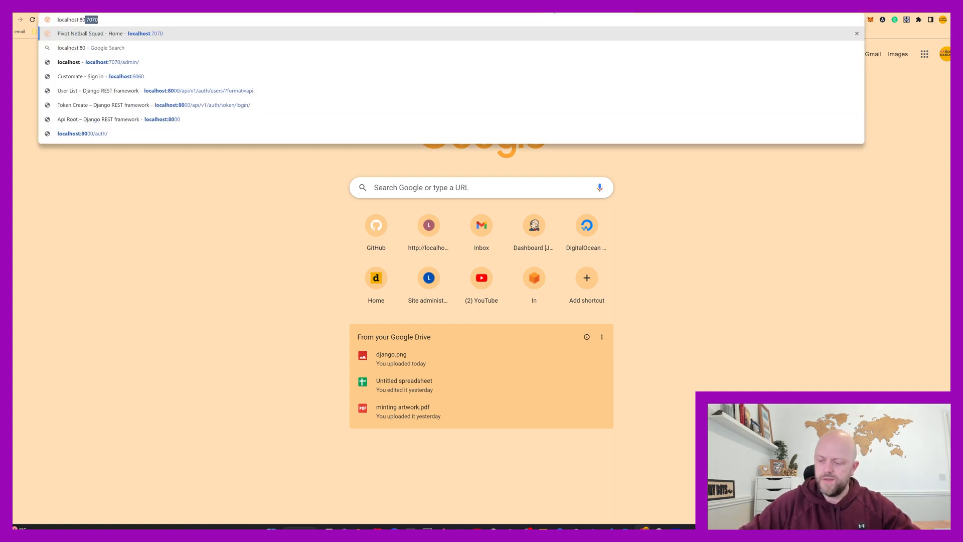
Load the local Name my pet app and generate names for the breed 'bull dog'
text(00)
key(Enter)
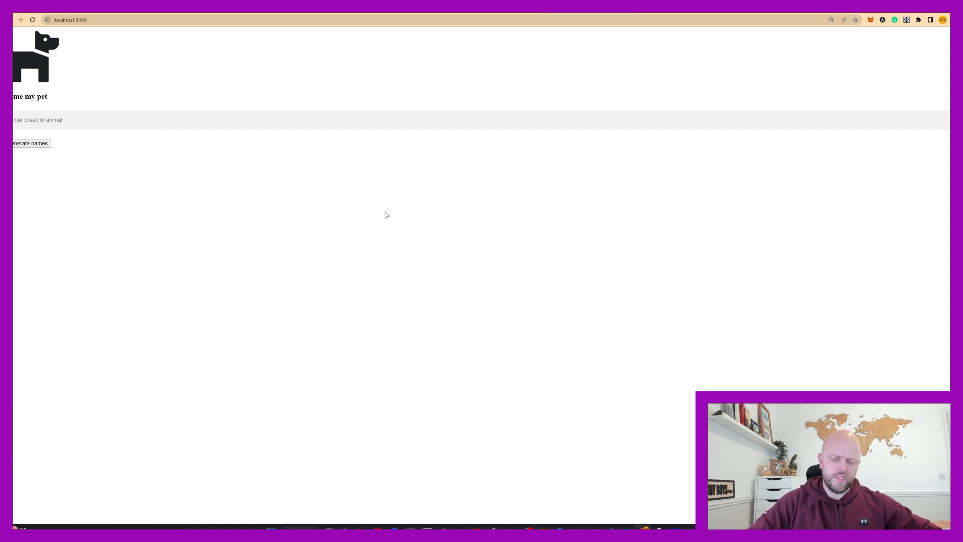
text(localhost:7070)
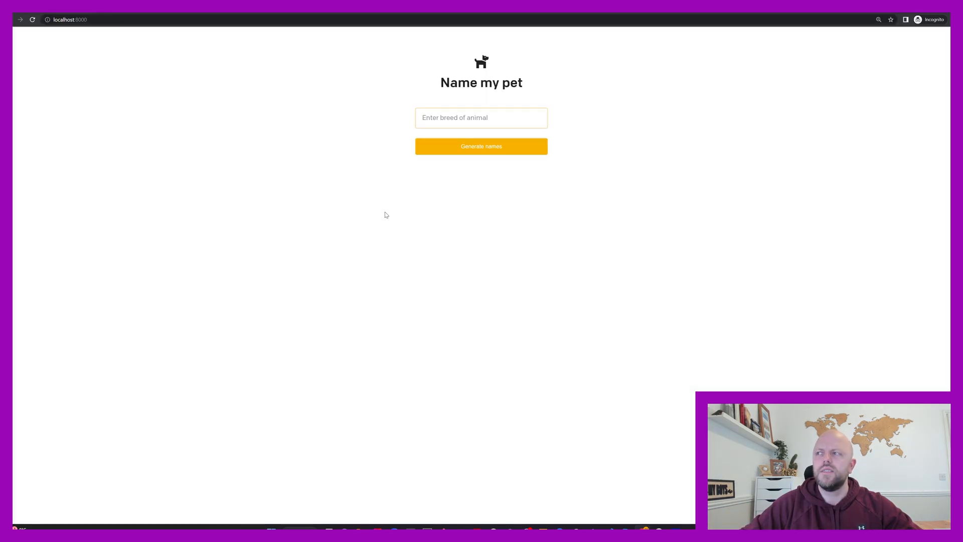
click(481, 118)
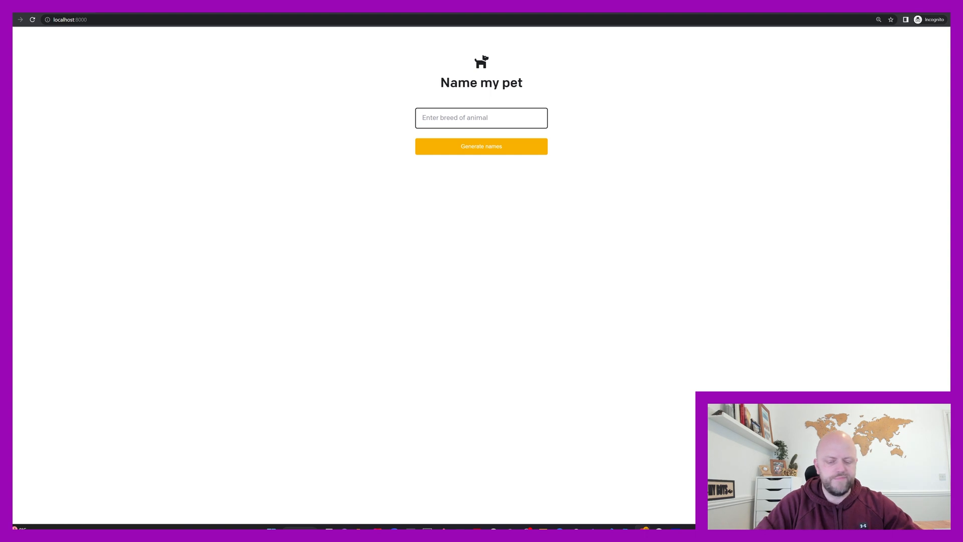
text(bull dog)
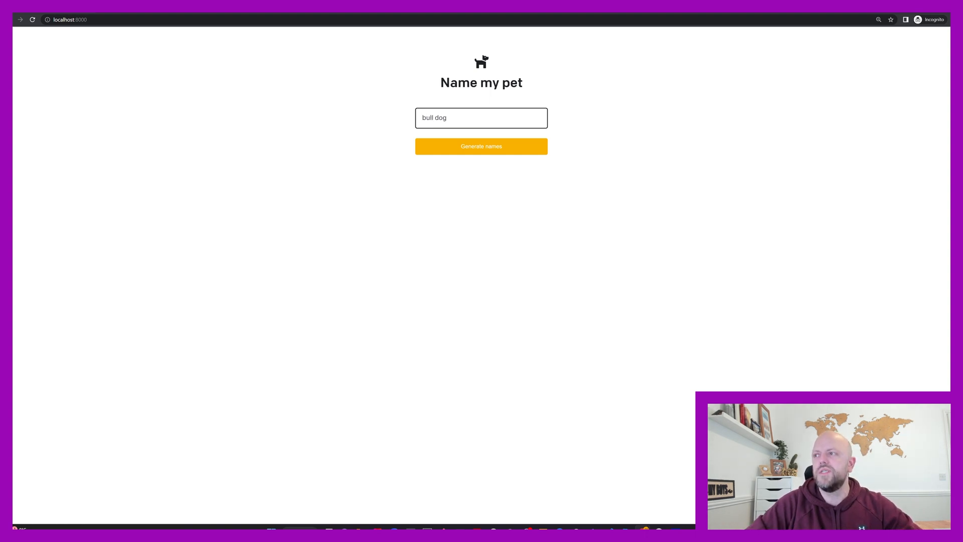
click(481, 146)
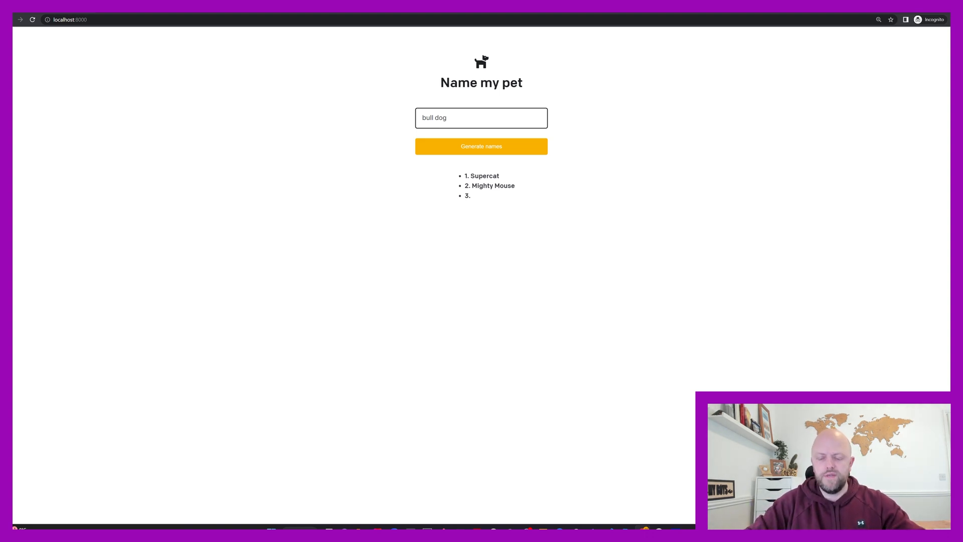
Generate names for the breed 'goldfish' instead
click(480, 118)
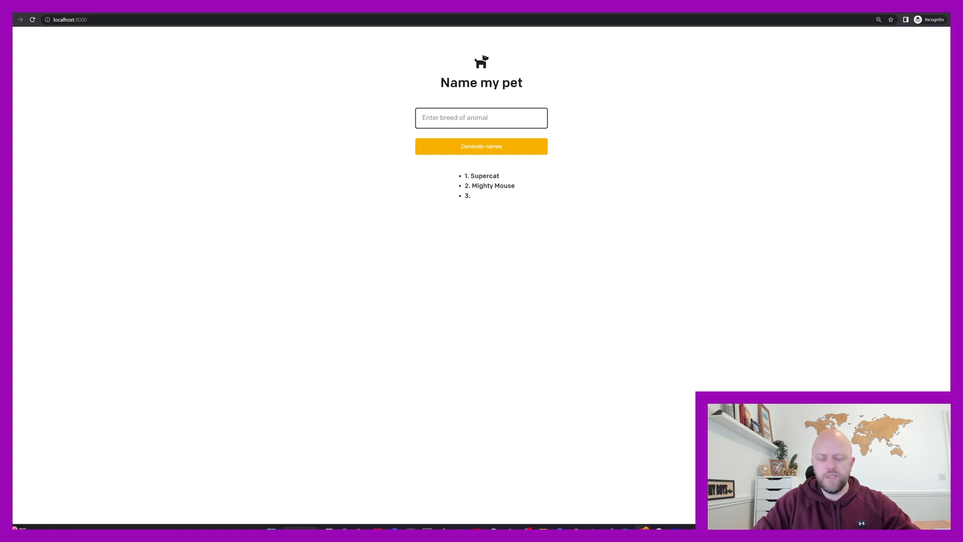
text(goldfish)
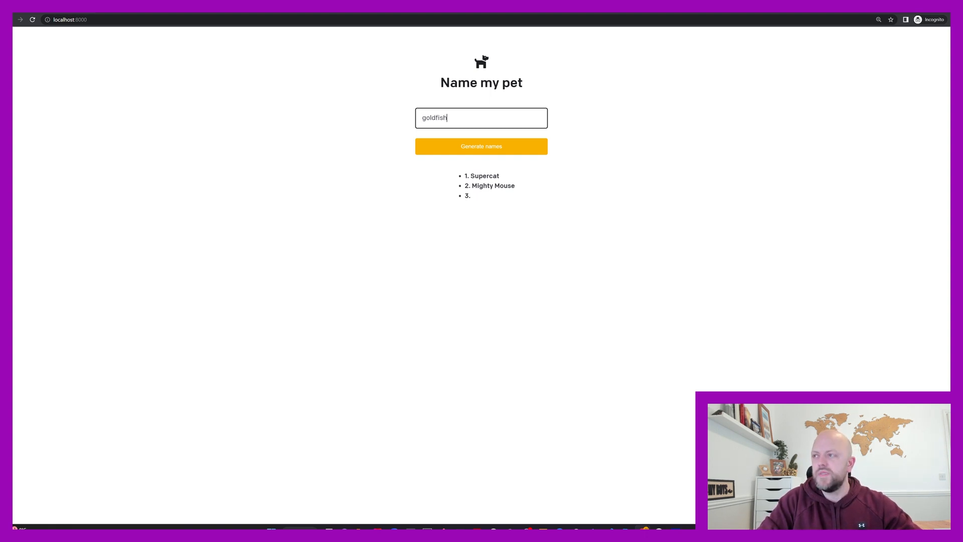
click(480, 146)
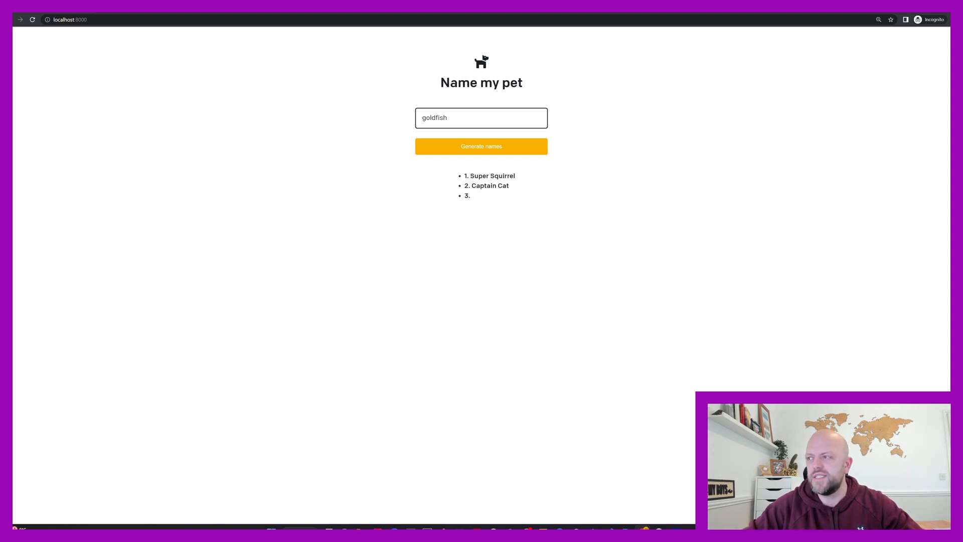
mouse_move(506, 401)
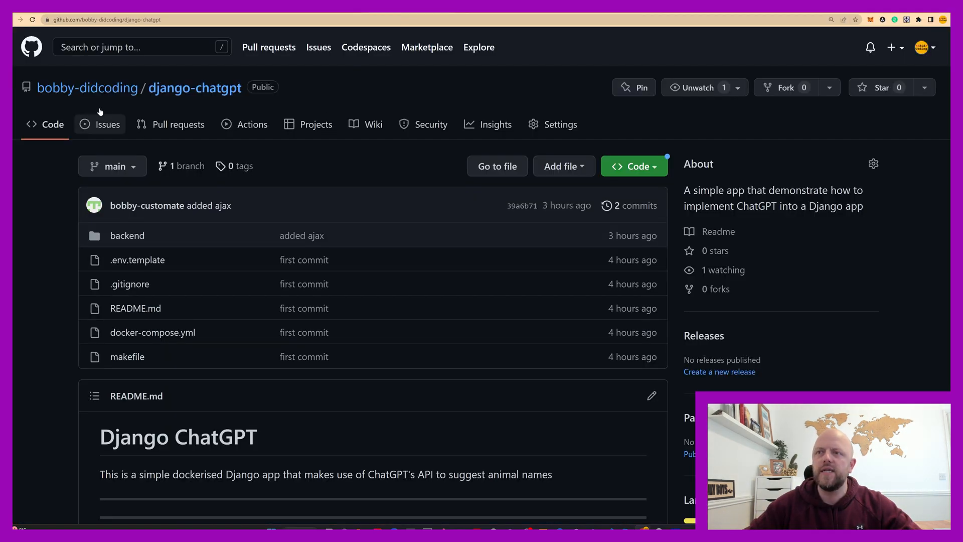
mouse_move(194, 87)
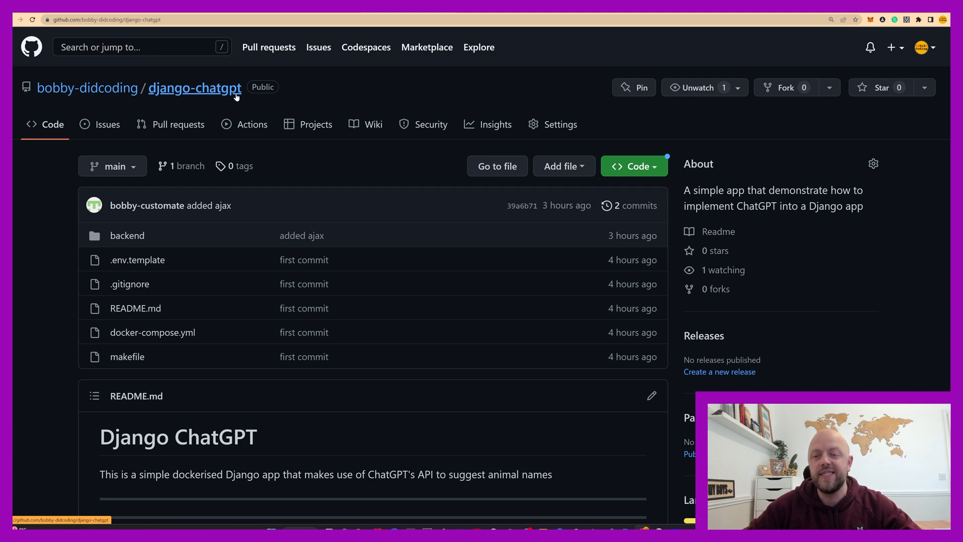
Scroll through the django-chatgpt repository README on GitHub
scroll(down, 3)
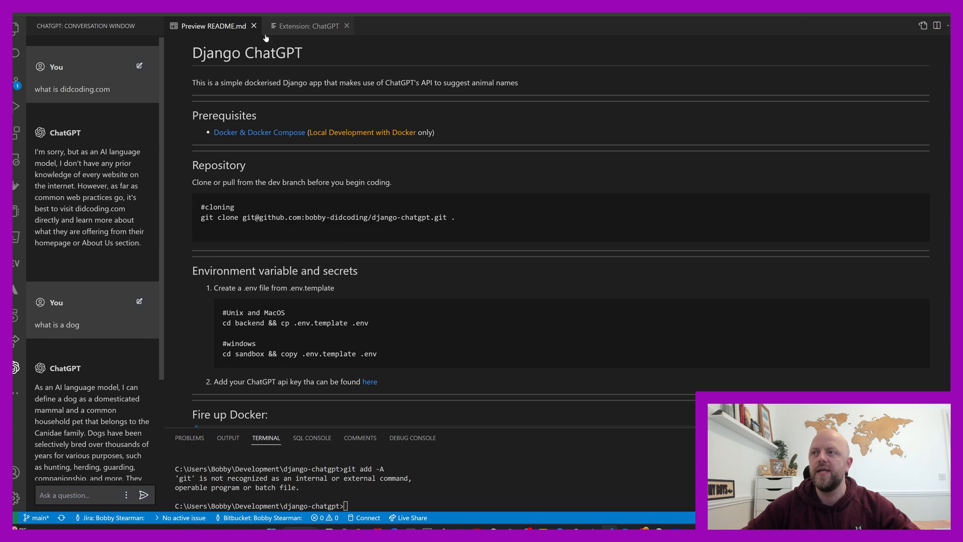
scroll(down, 3)
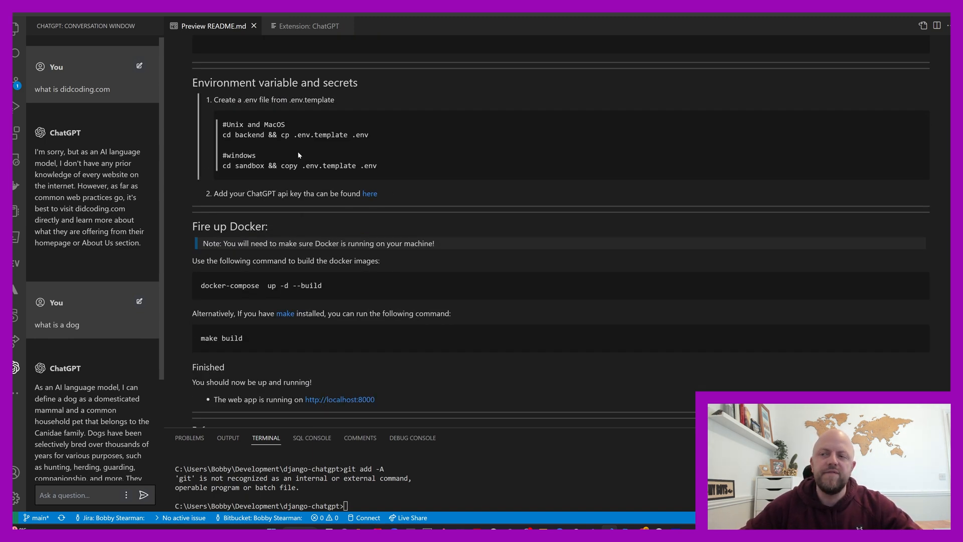
scroll(down, 3)
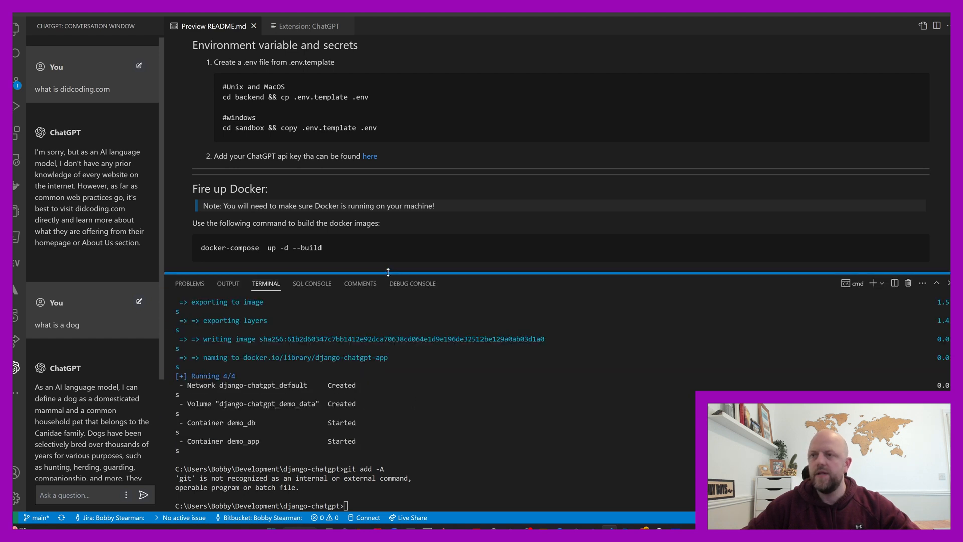
Open the project's .env file from the Explorer and select the demo SECRET_KEY value
click(9, 31)
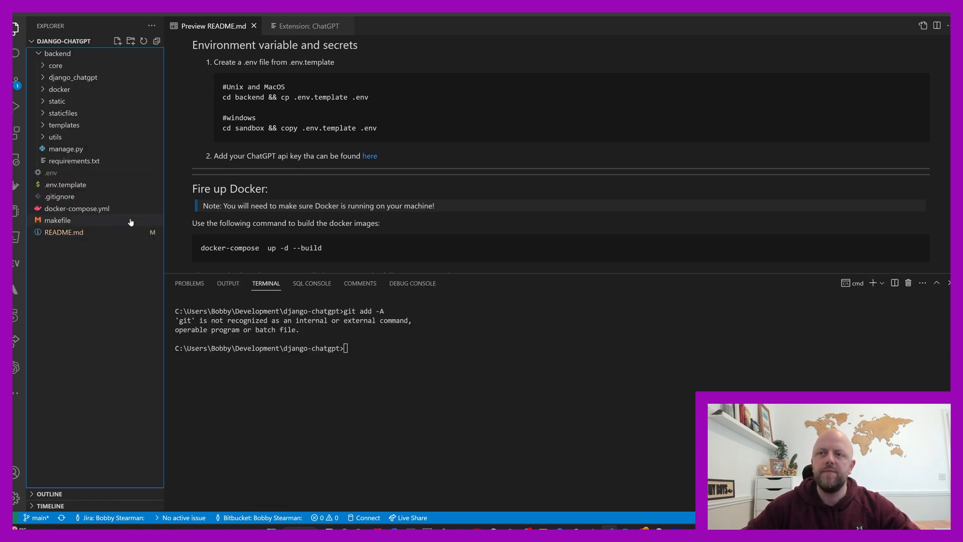
click(58, 53)
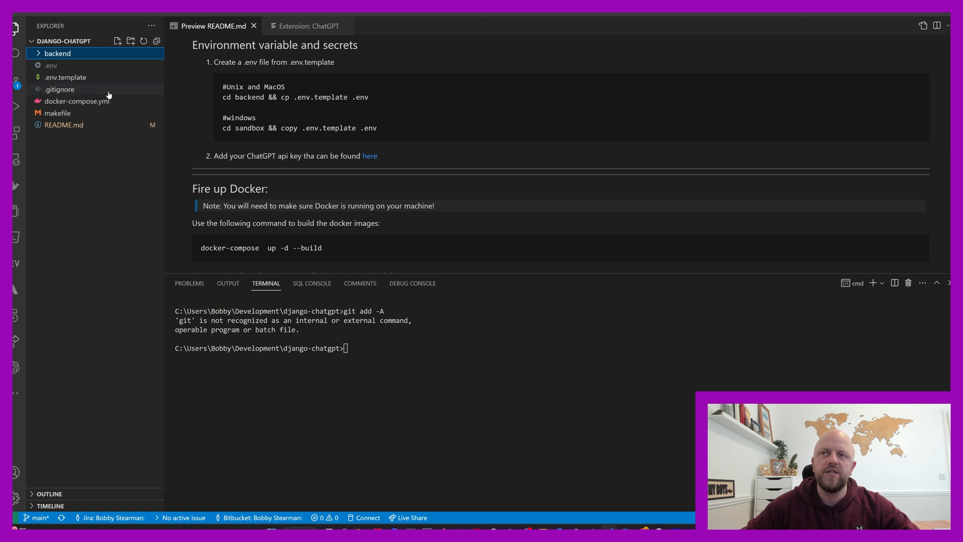
mouse_move(92, 77)
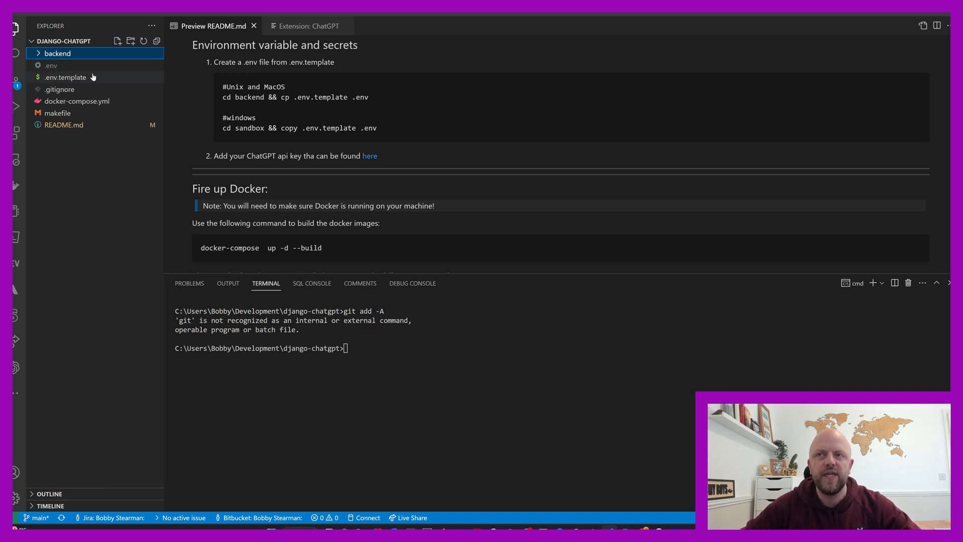
mouse_move(66, 77)
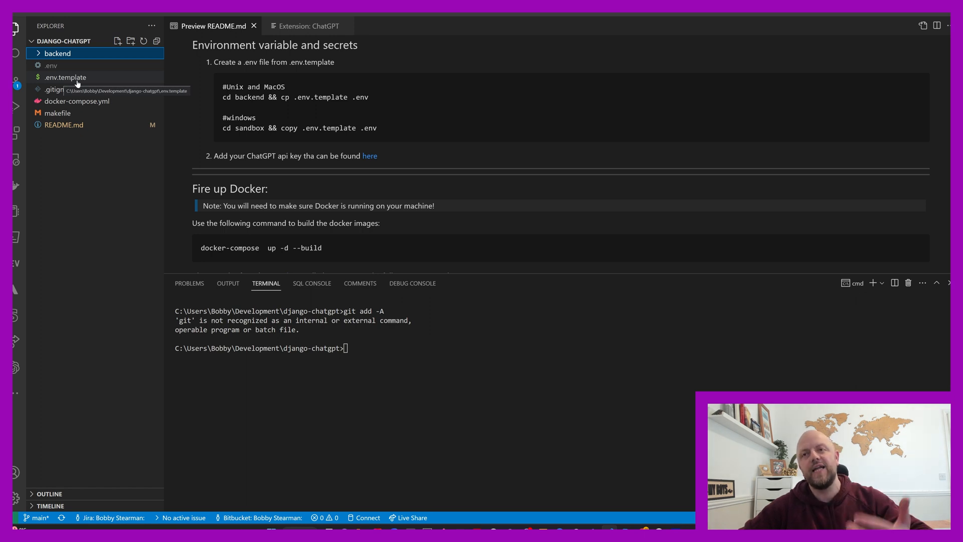
click(51, 65)
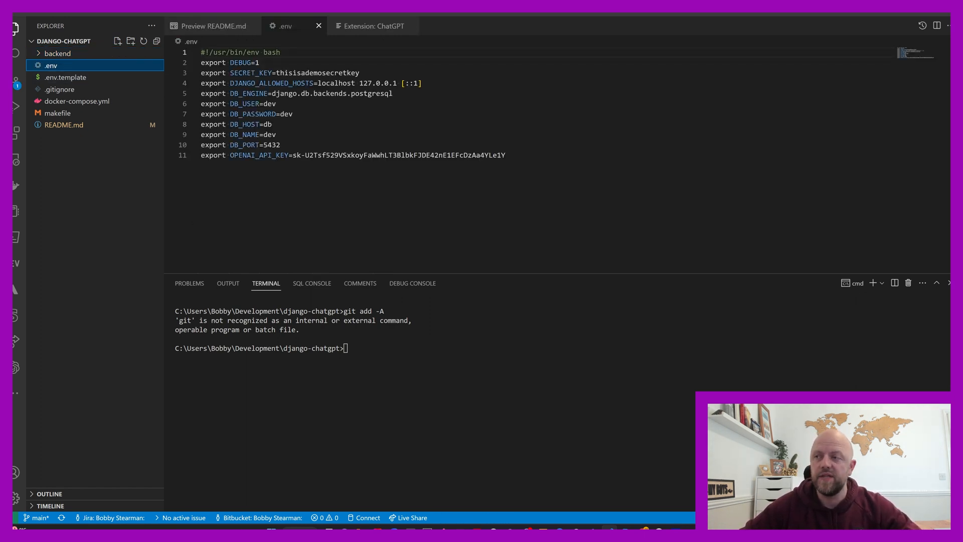
drag(350, 155, 505, 154)
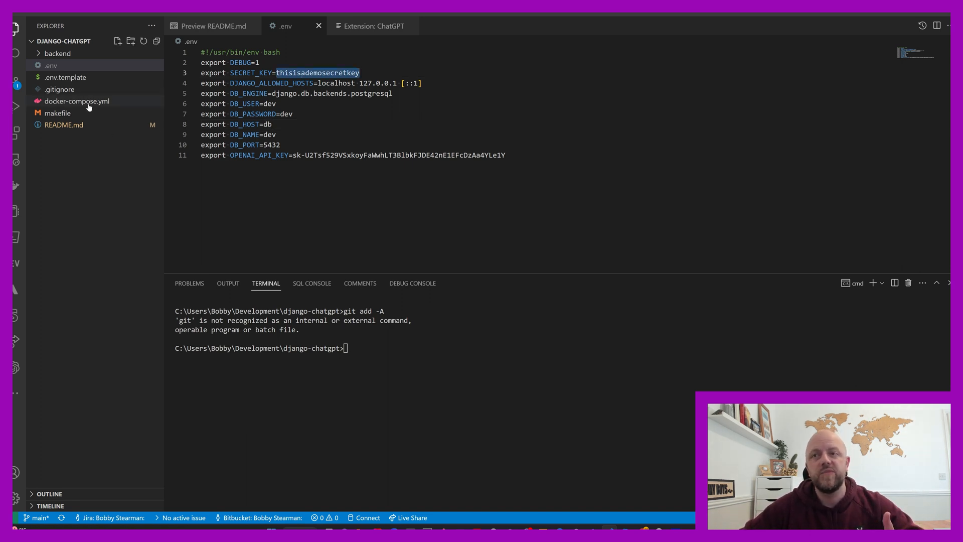
Review docker-compose.yml and the makefile, run 'make build' to rebuild the images, then return to .env
click(77, 101)
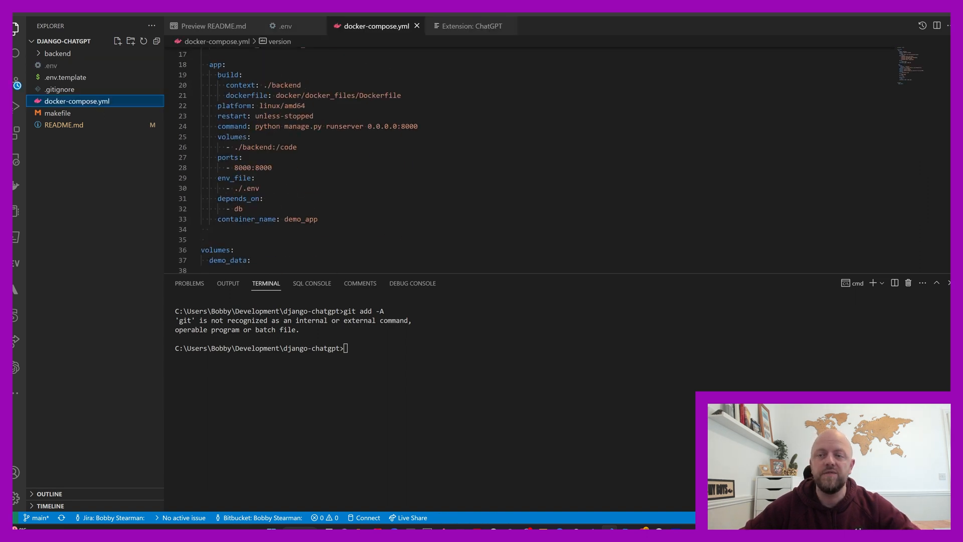
click(57, 113)
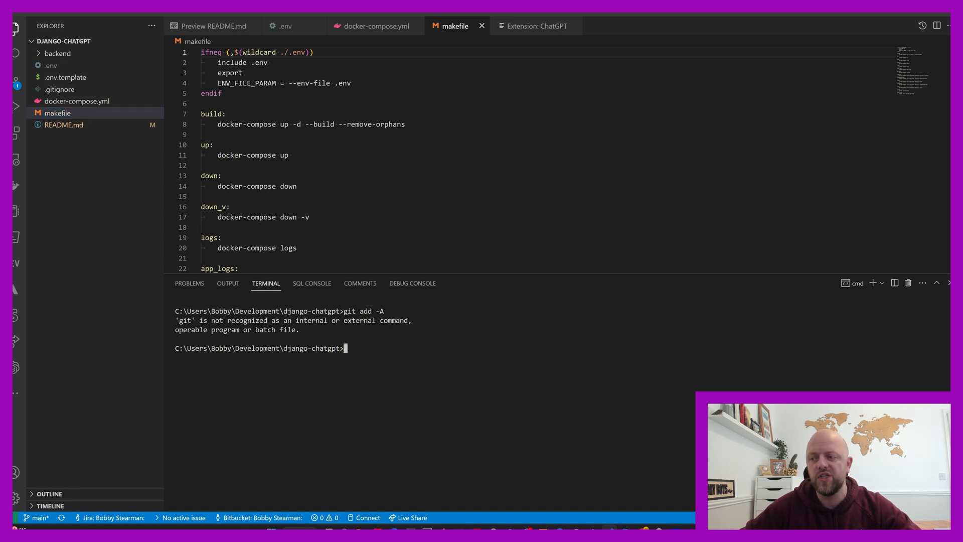
text(make bu)
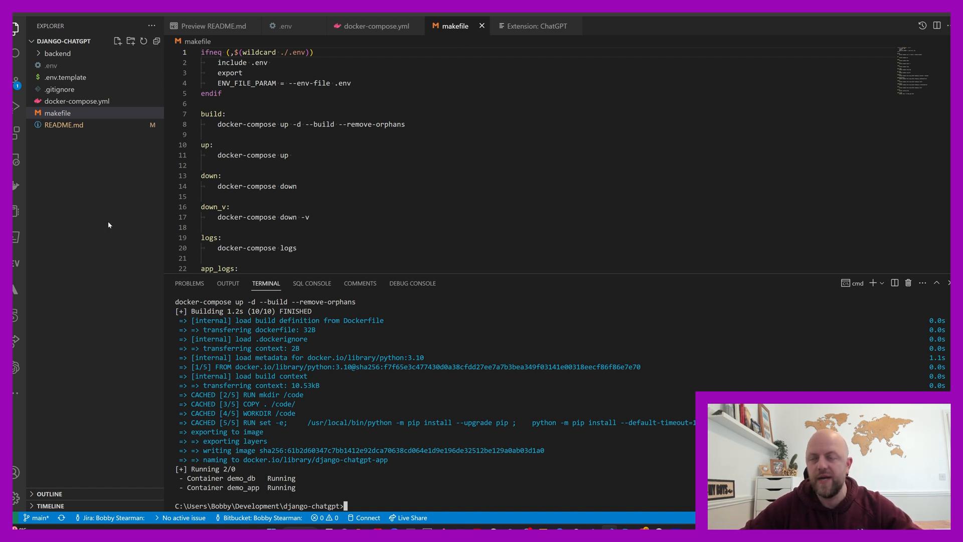
click(50, 65)
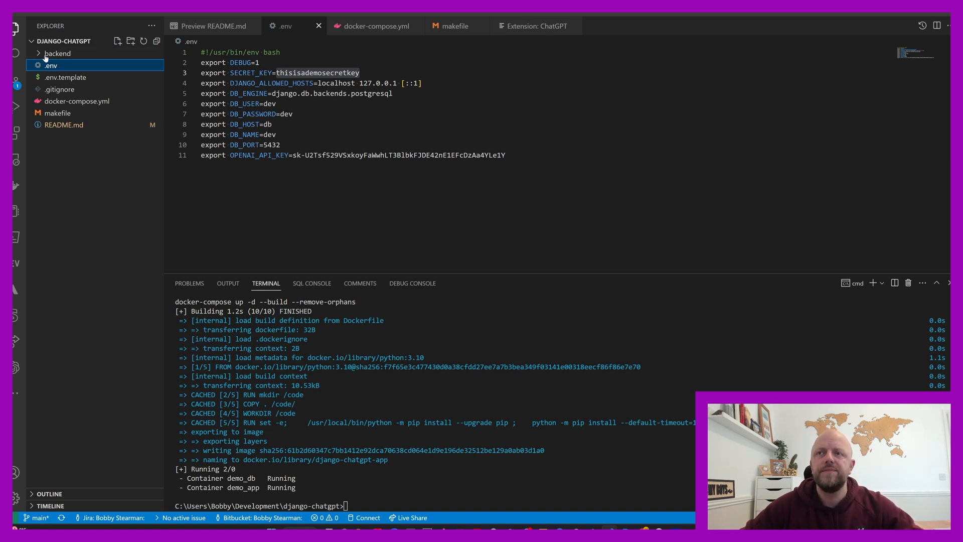
Expand the backend folder and open custom.js from staticfiles
click(58, 53)
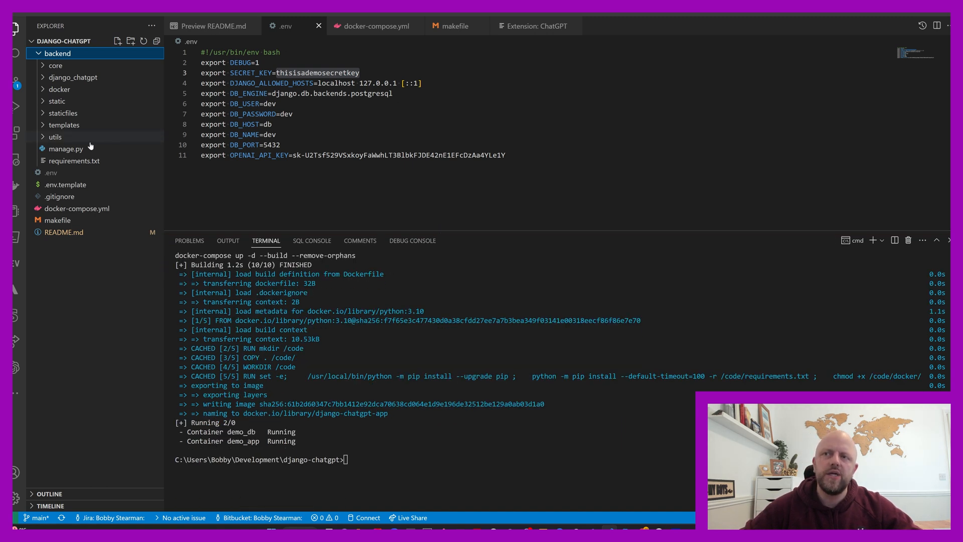
mouse_move(62, 113)
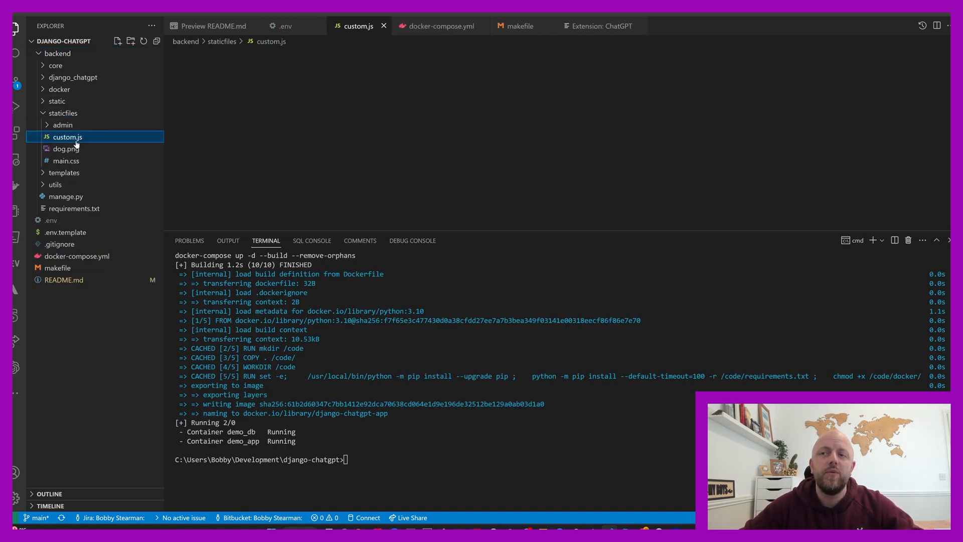
click(67, 136)
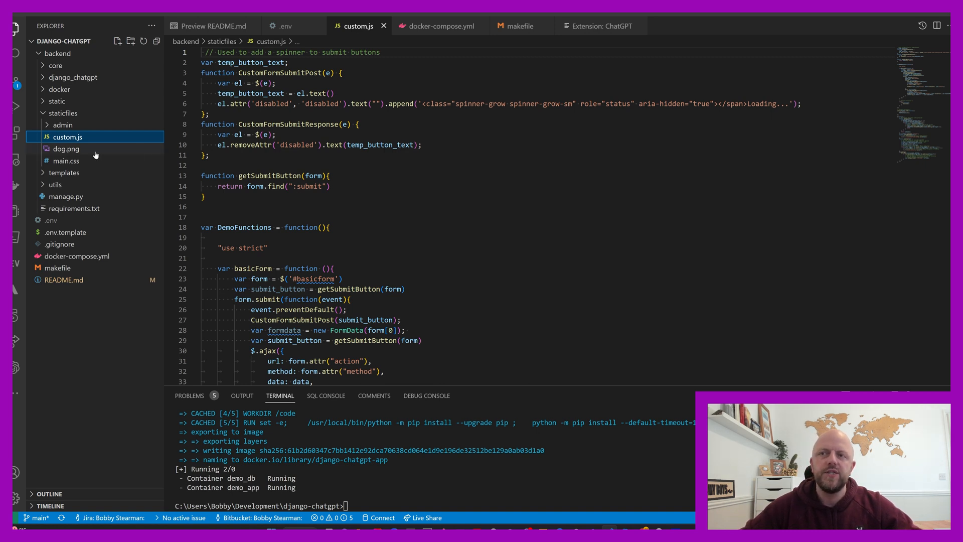
mouse_move(66, 160)
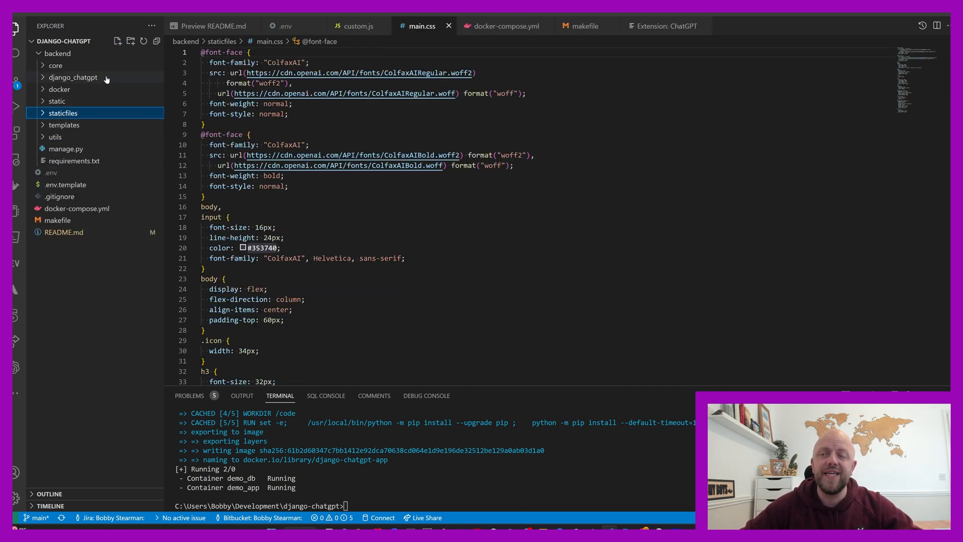
click(55, 65)
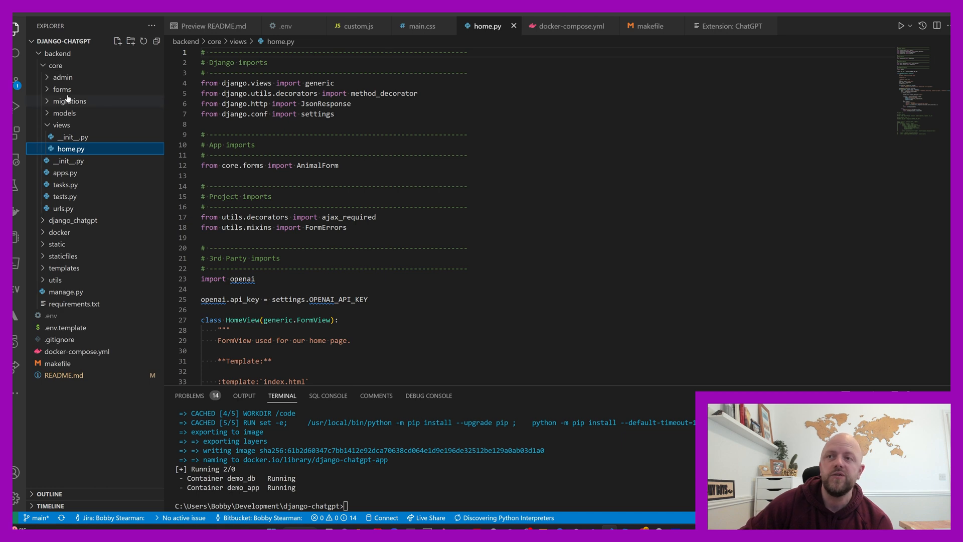
click(72, 113)
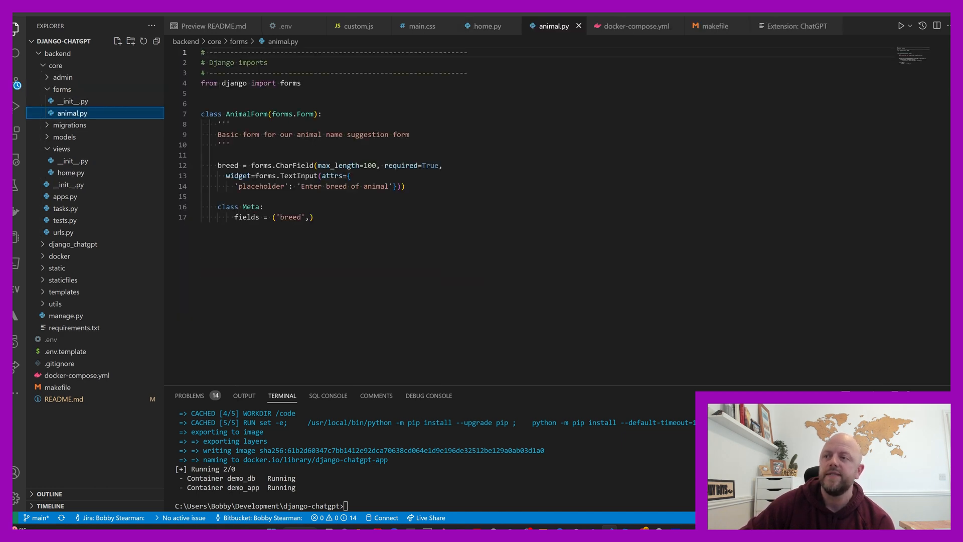
drag(218, 165, 313, 217)
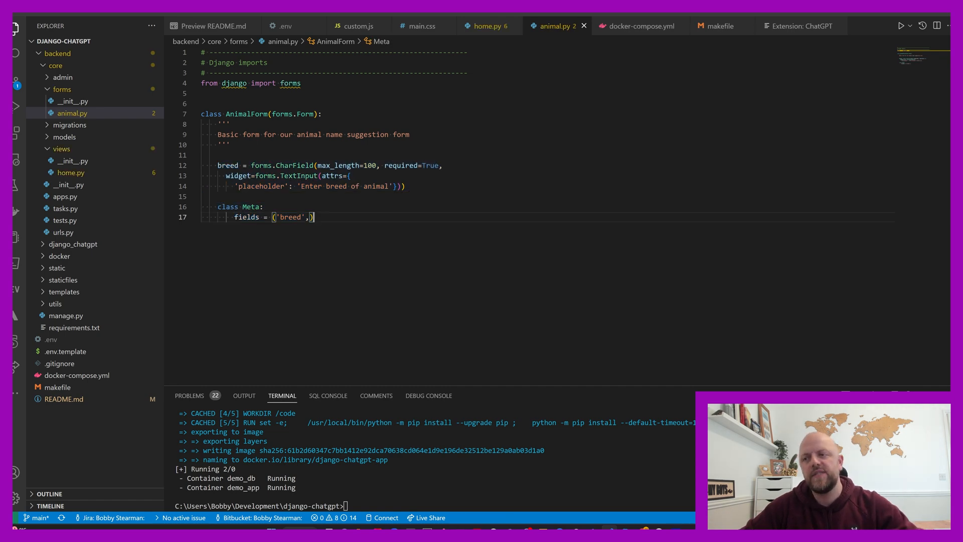
click(72, 113)
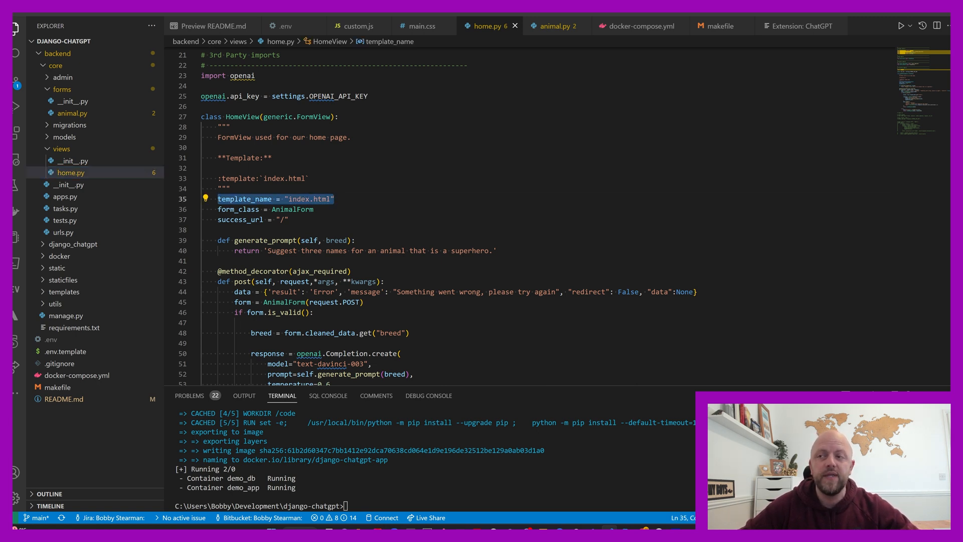
click(64, 292)
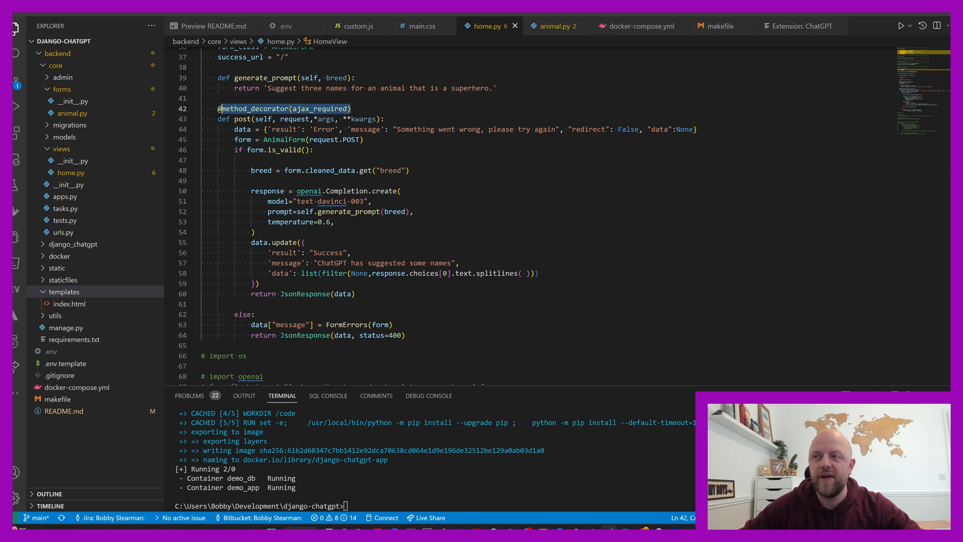
click(220, 108)
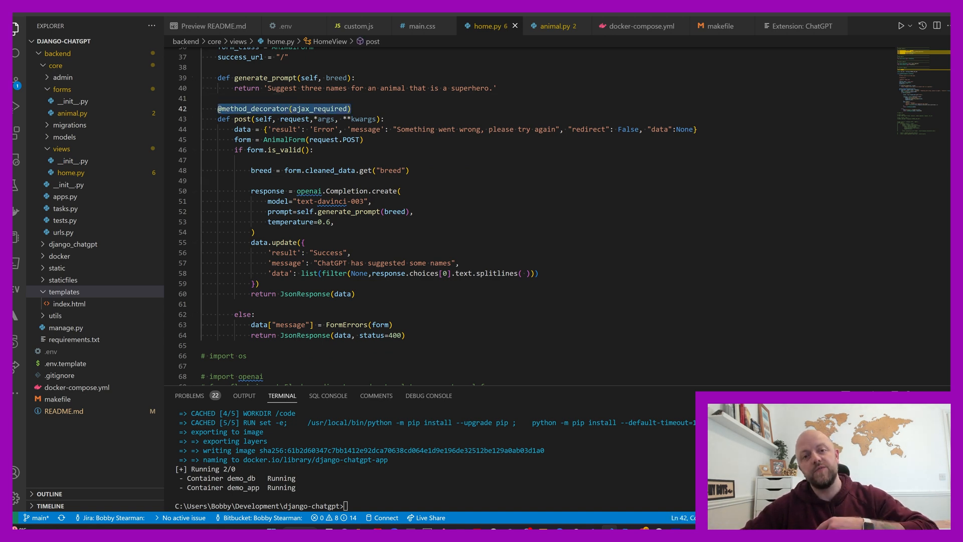
click(335, 222)
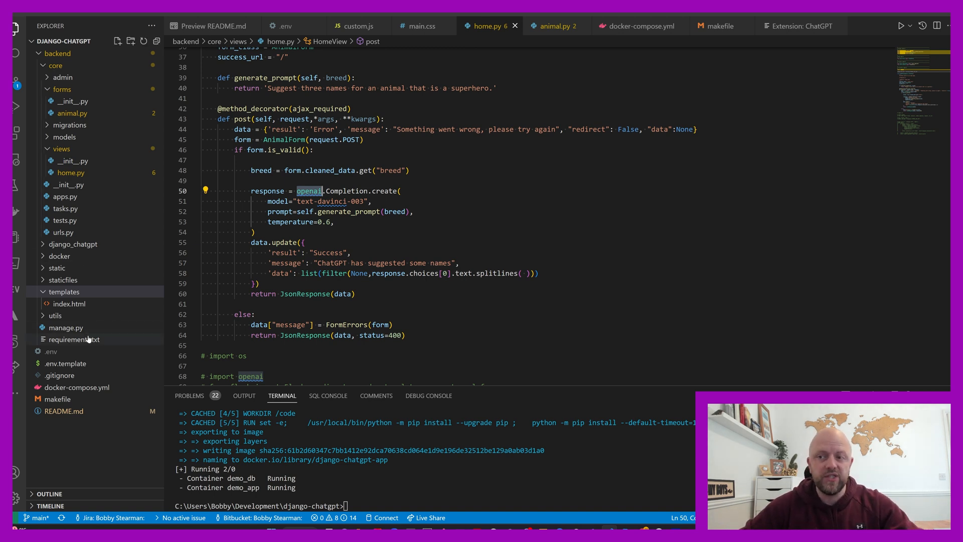
Show requirements.txt and highlight the pinned openai==0.19.0 package line
click(73, 339)
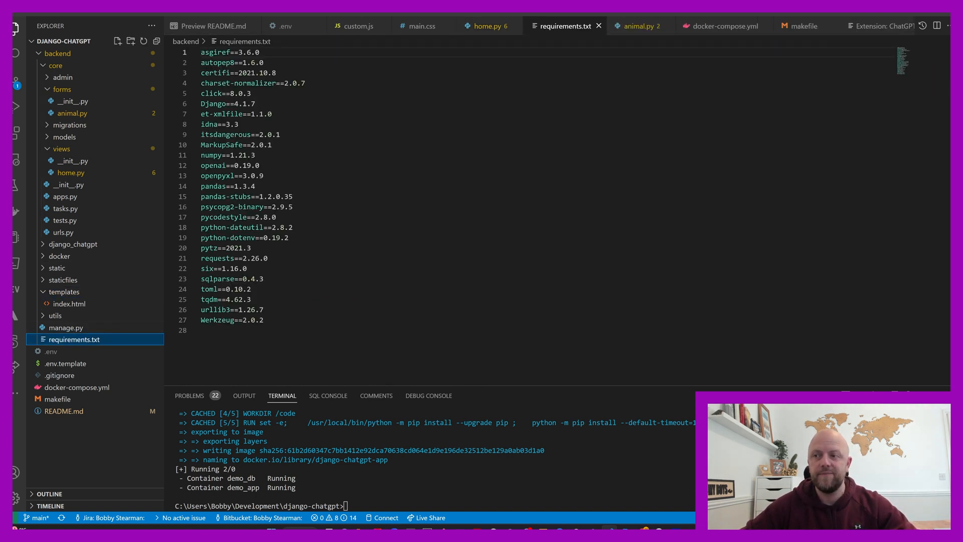
drag(201, 166, 258, 187)
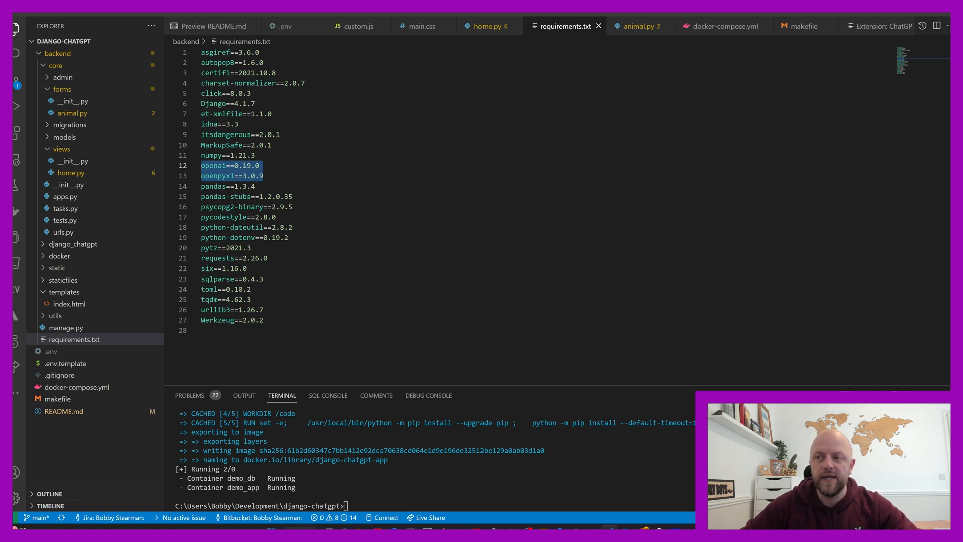
key(ctrl+a)
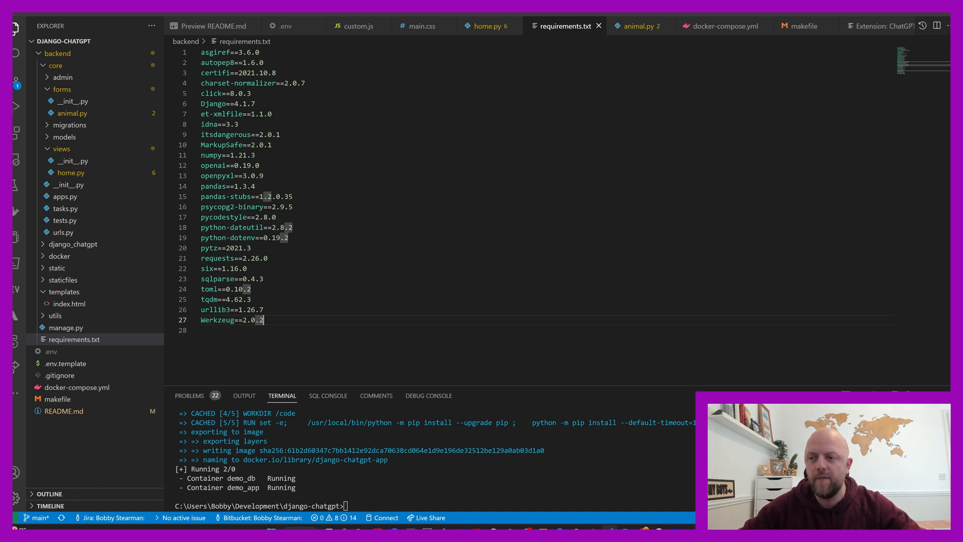
Return to home.py's view code and bring up Docker Desktop's django-chatgpt containers
click(486, 26)
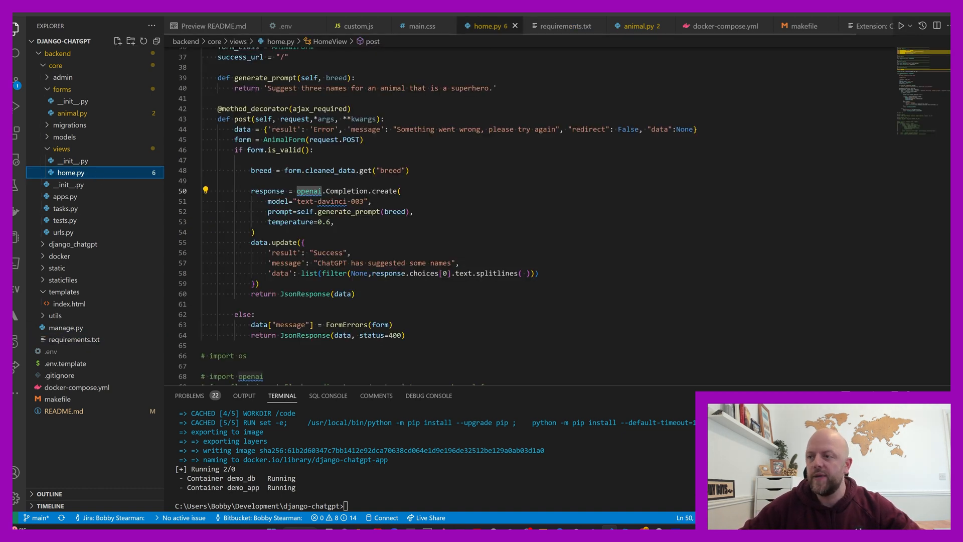
drag(251, 191, 256, 232)
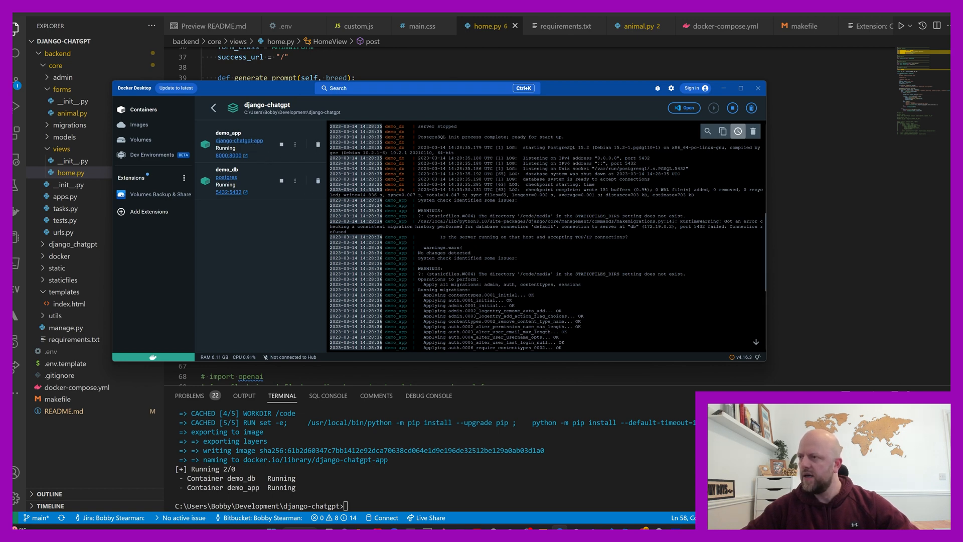
View the demo_app container's logs, then leave Docker for the code
click(239, 141)
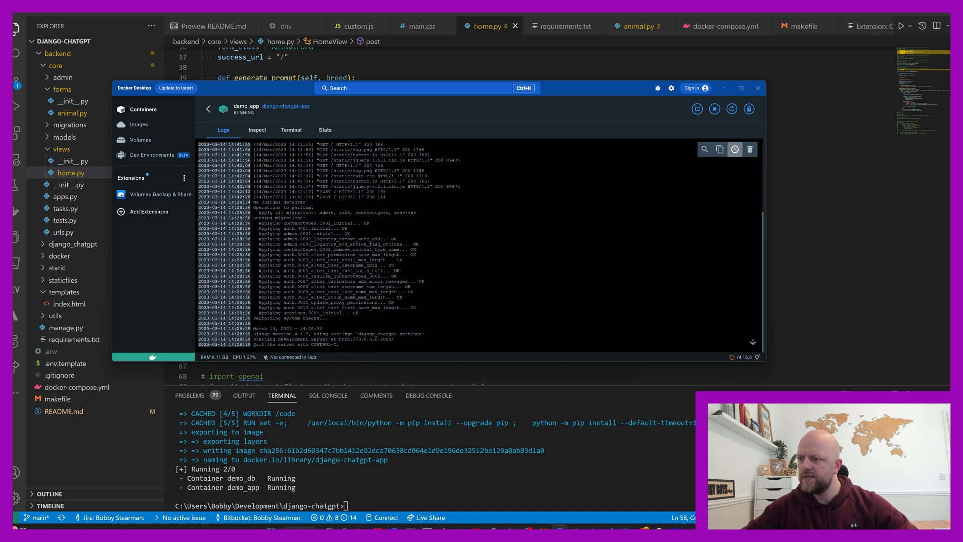
click(758, 88)
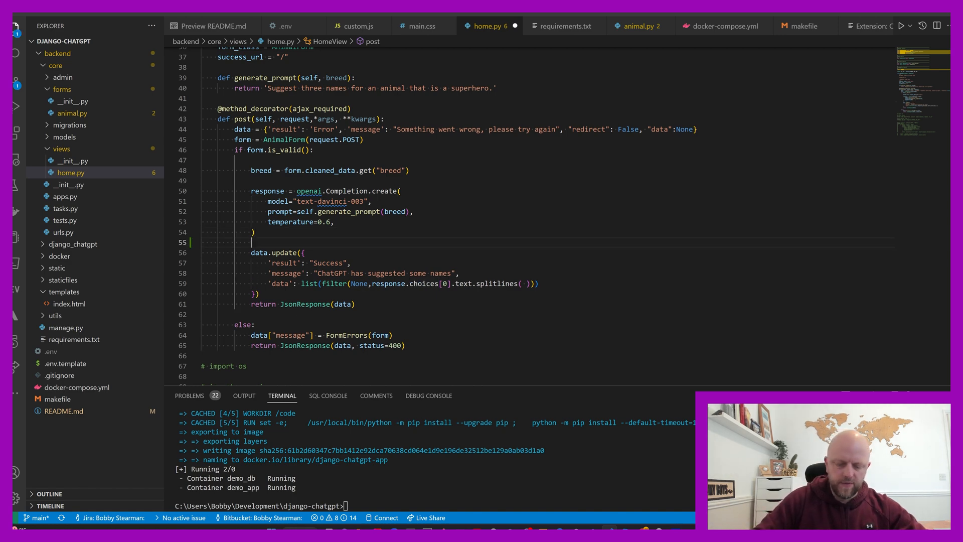
Add print(response) after the openai.Completion.create call in the post view
text(print(response)
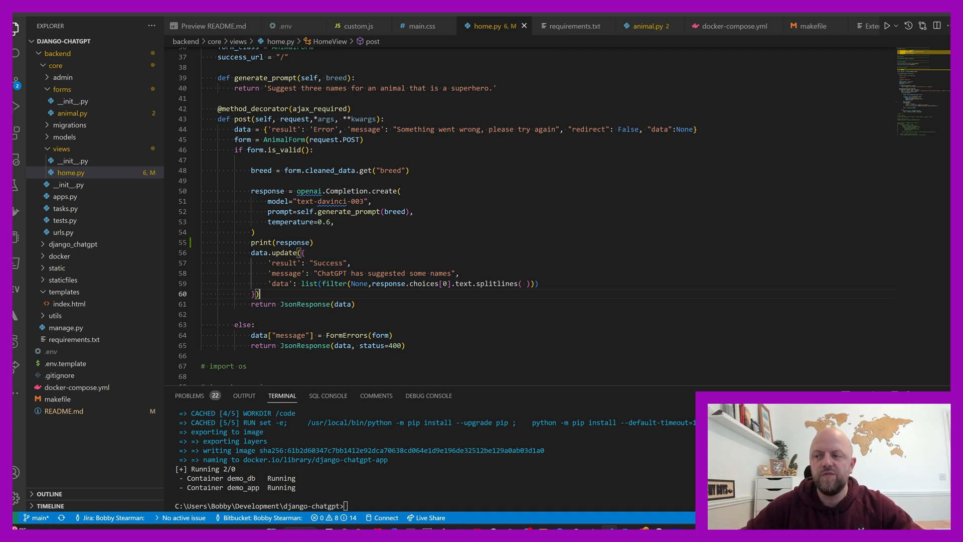
double_click(310, 283)
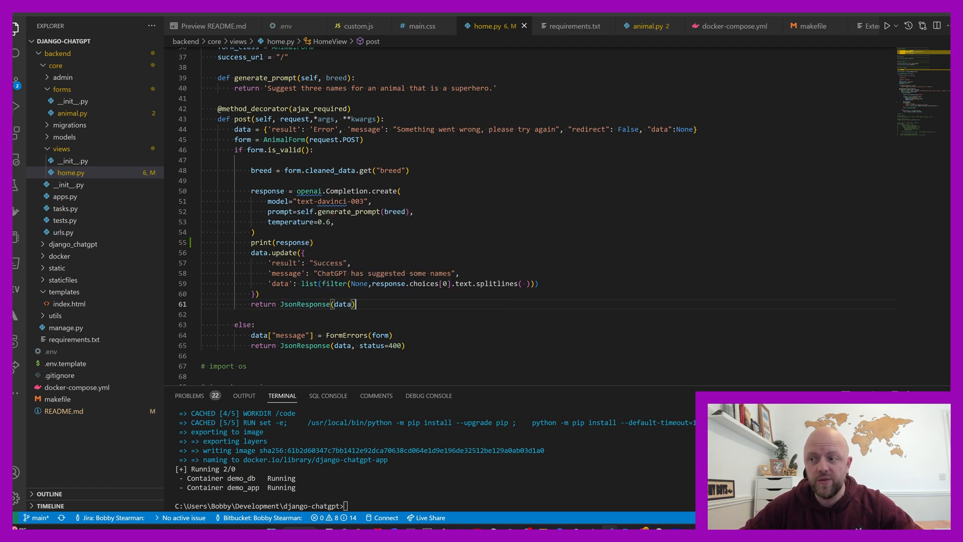
scroll(down, 3)
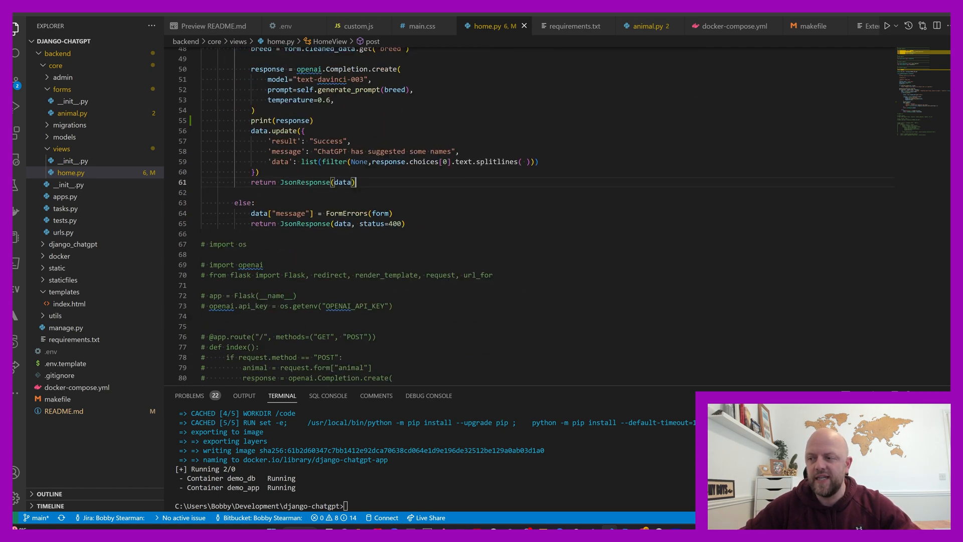
scroll(down, 3)
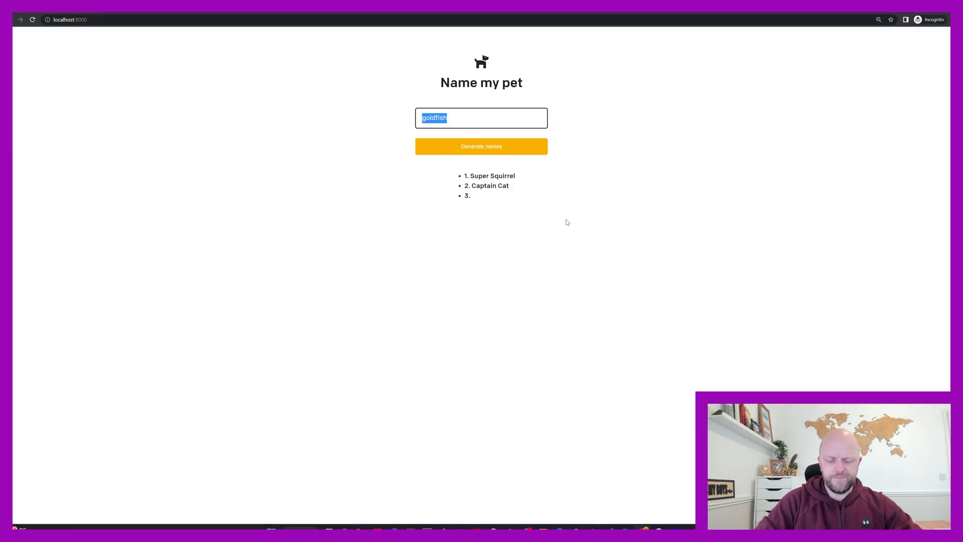
Enter whale as the breed and generate name suggestions for it
text(whale)
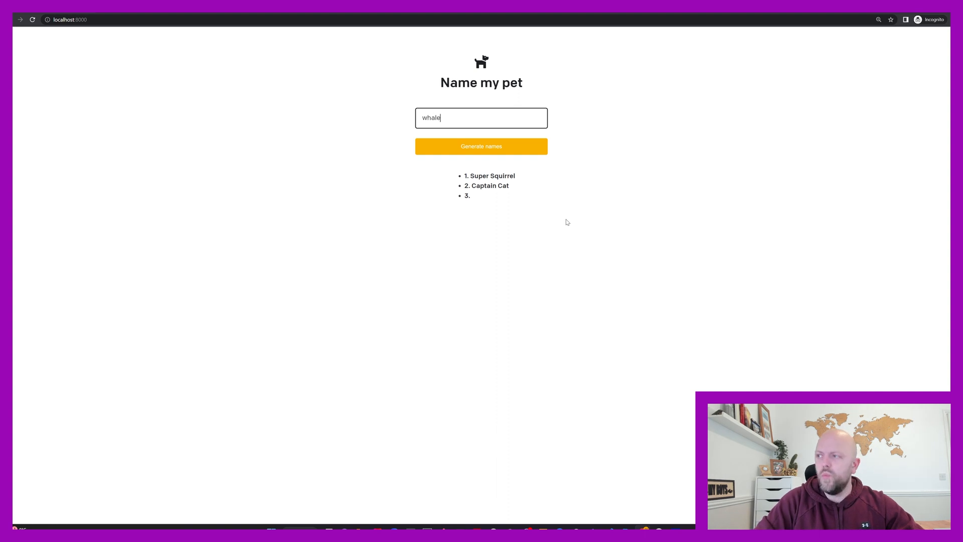
click(481, 146)
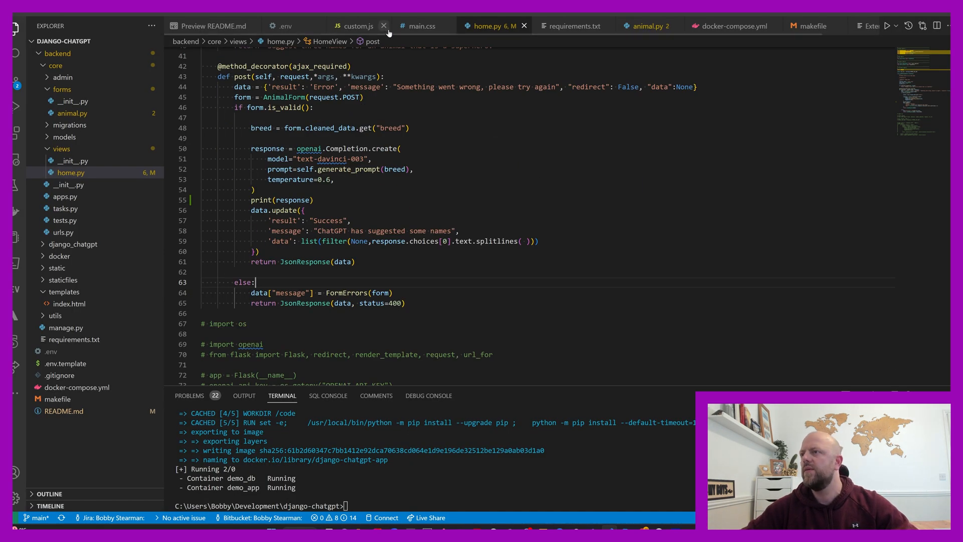
Open custom.js from the static folder and review its $.ajax success handler
click(358, 26)
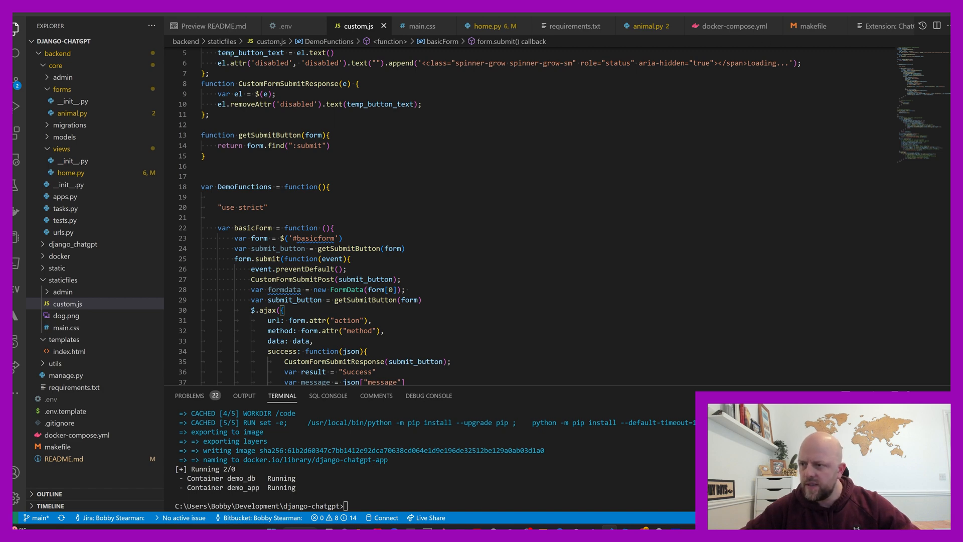
scroll(down, 3)
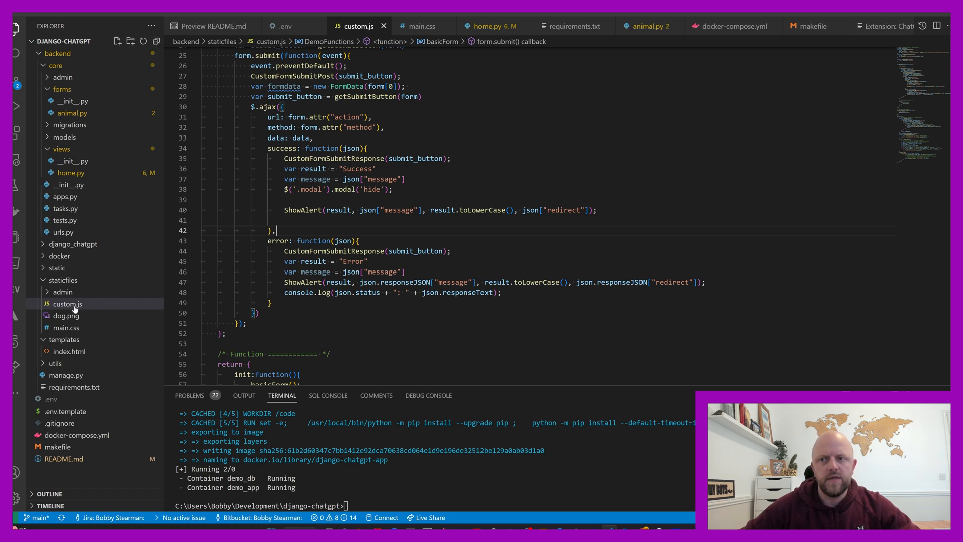
click(56, 268)
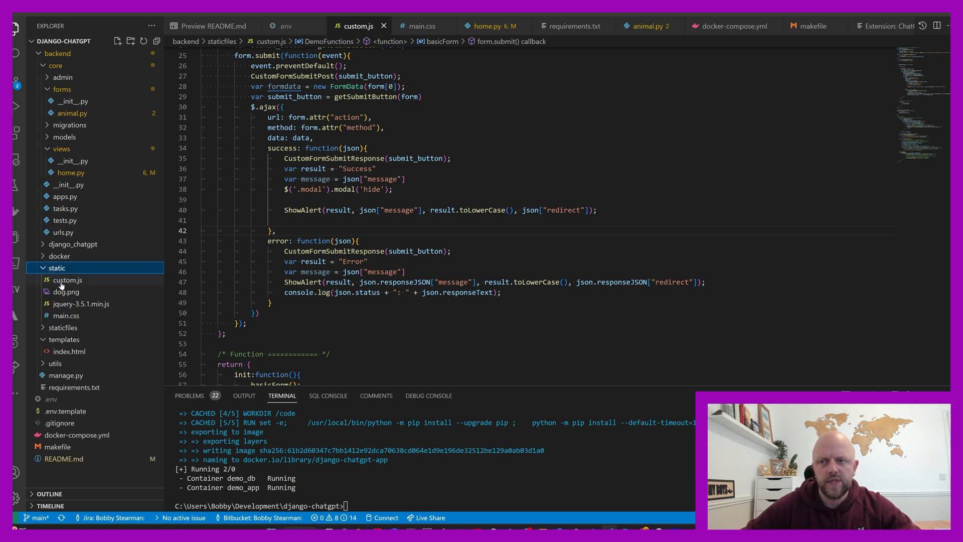
click(67, 280)
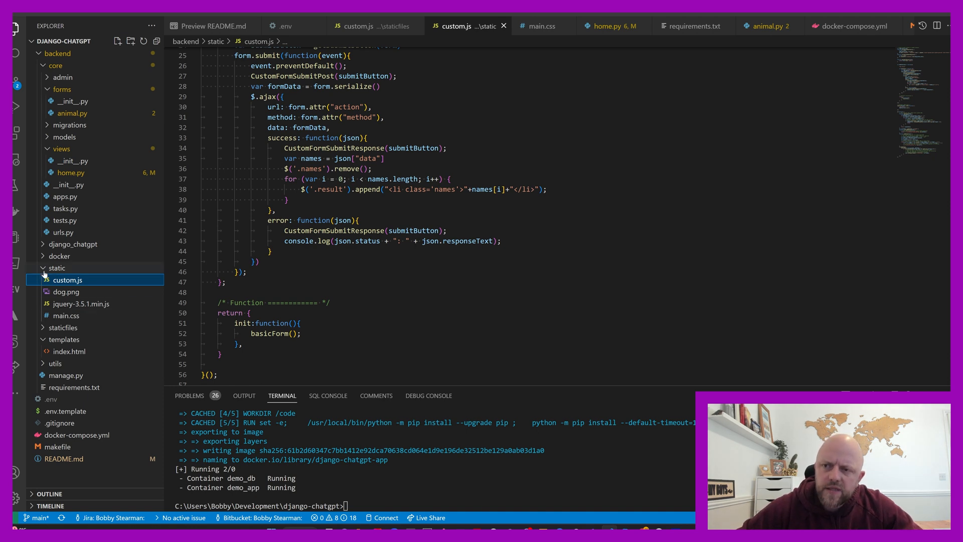
Collapse the Explorer folders and switch to the django-chatgpt GitHub repository page
click(63, 327)
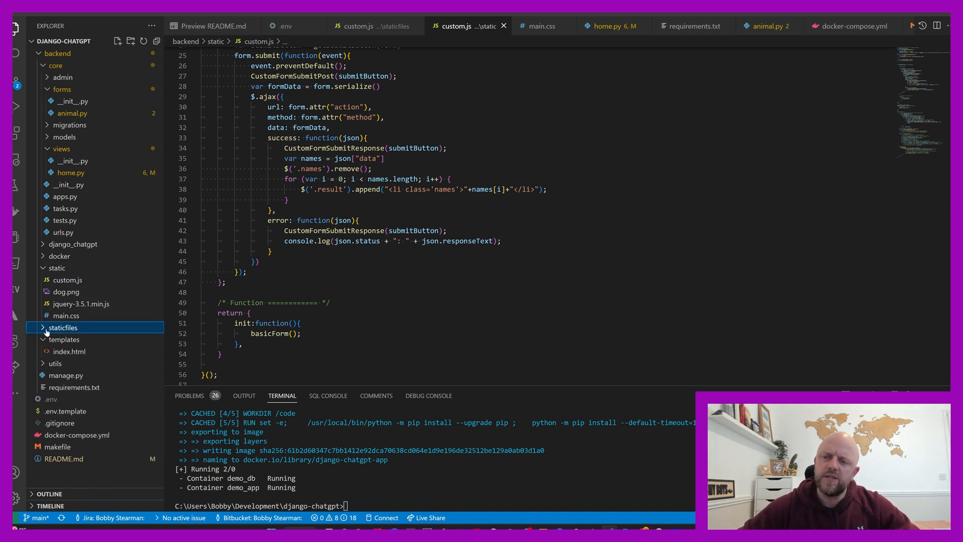
click(43, 327)
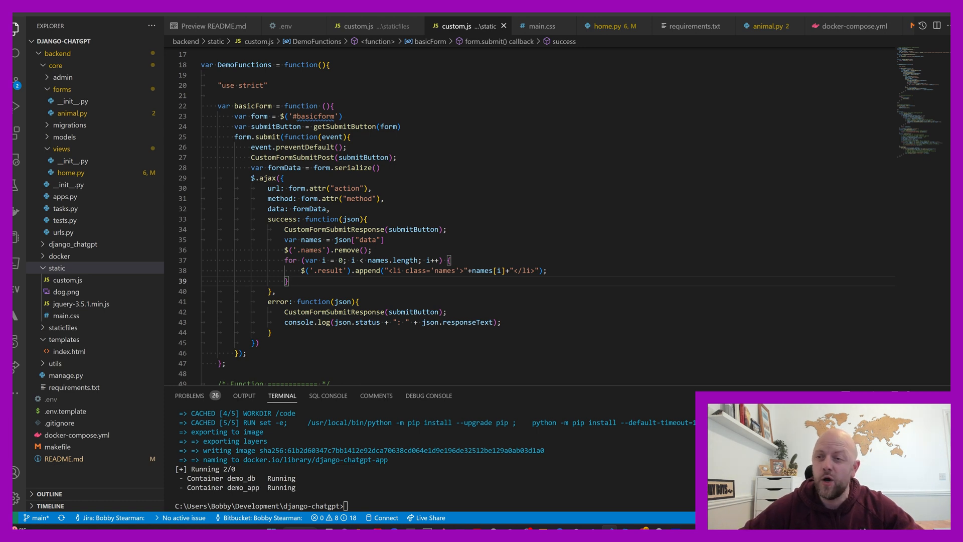
mouse_move(64, 208)
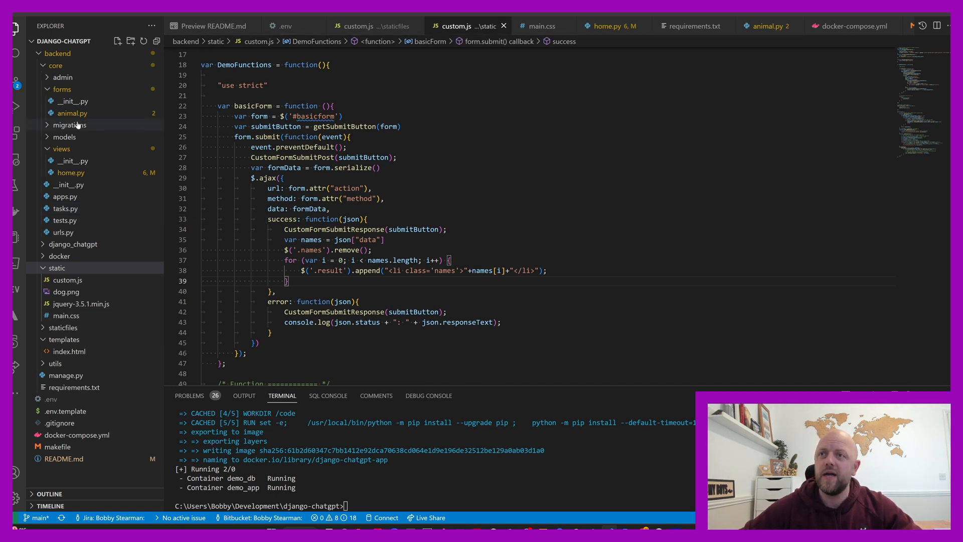
click(58, 53)
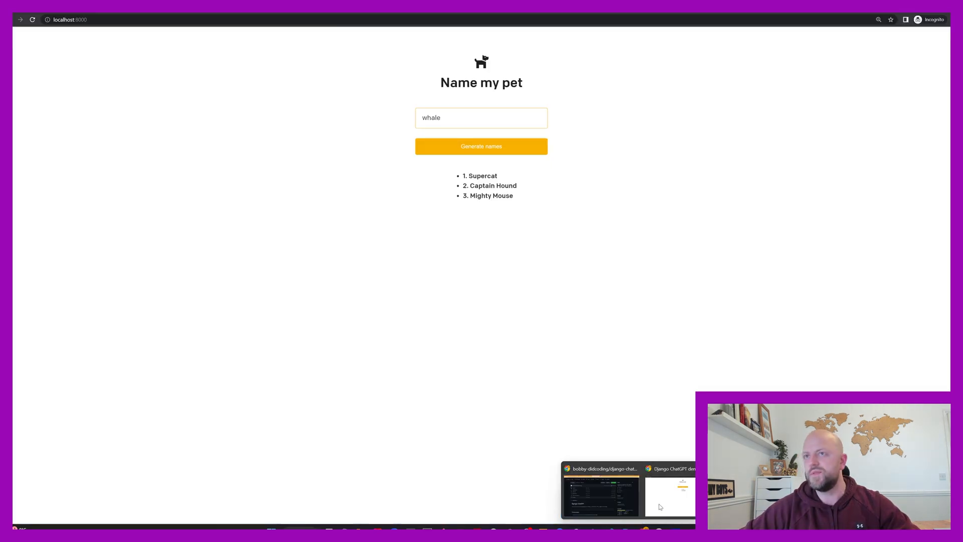
click(602, 488)
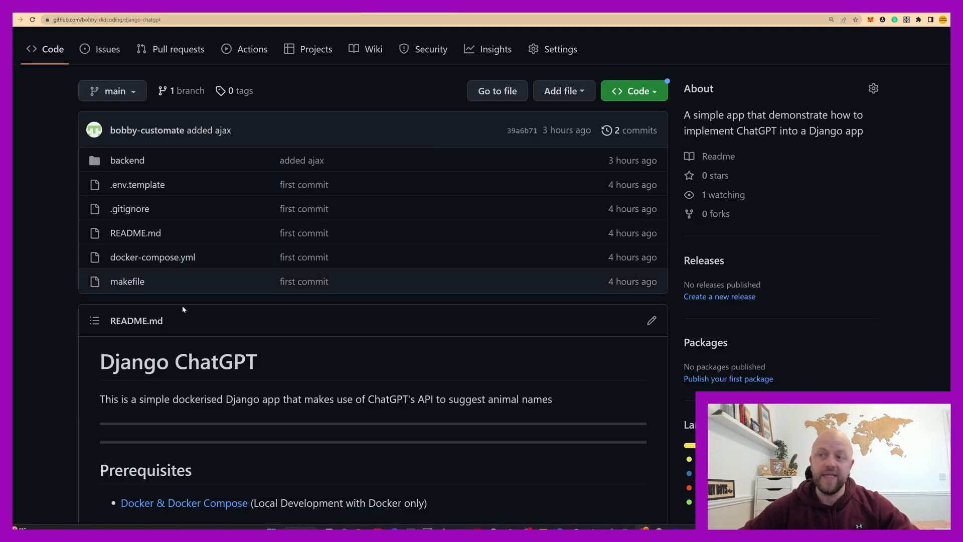
Show the repository's Code menu with SSH clone and Download ZIP options
scroll(down, 3)
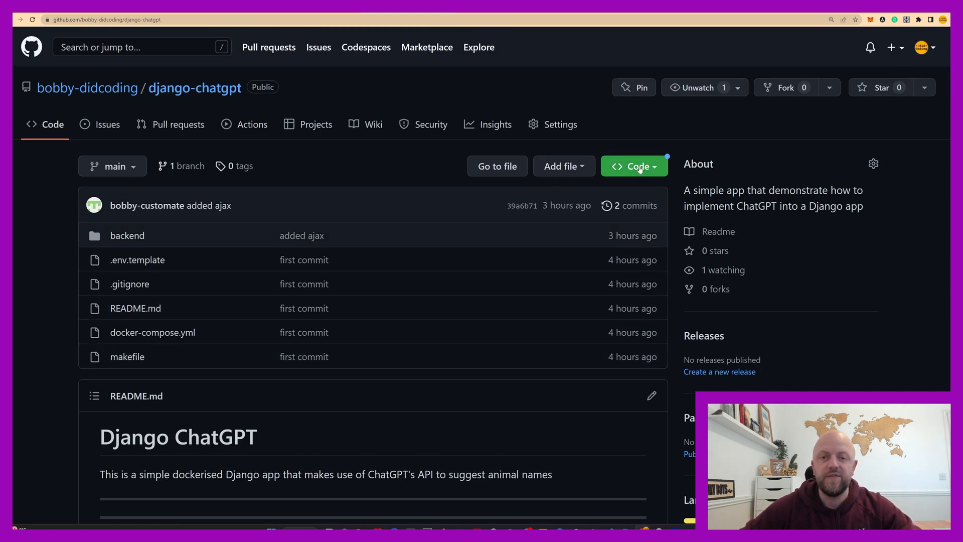
click(634, 165)
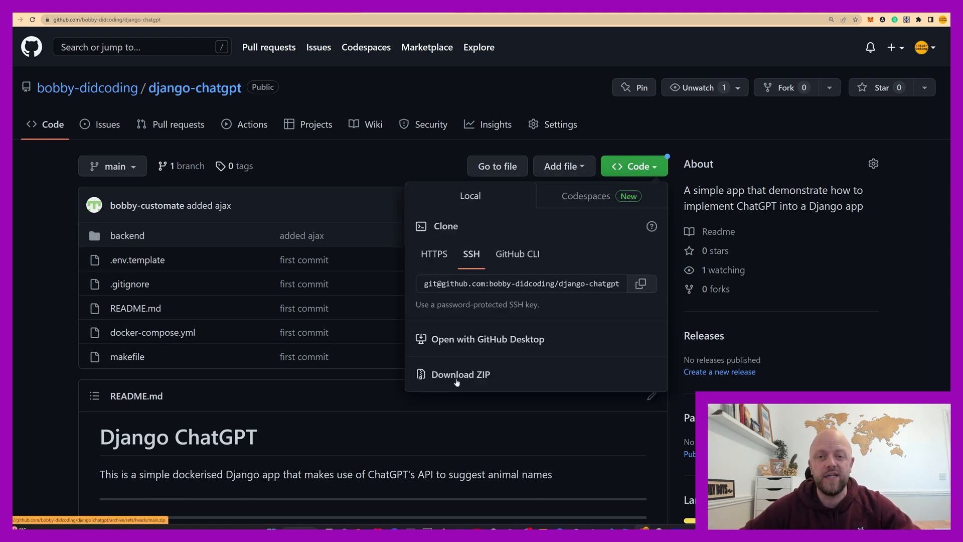
mouse_move(319, 378)
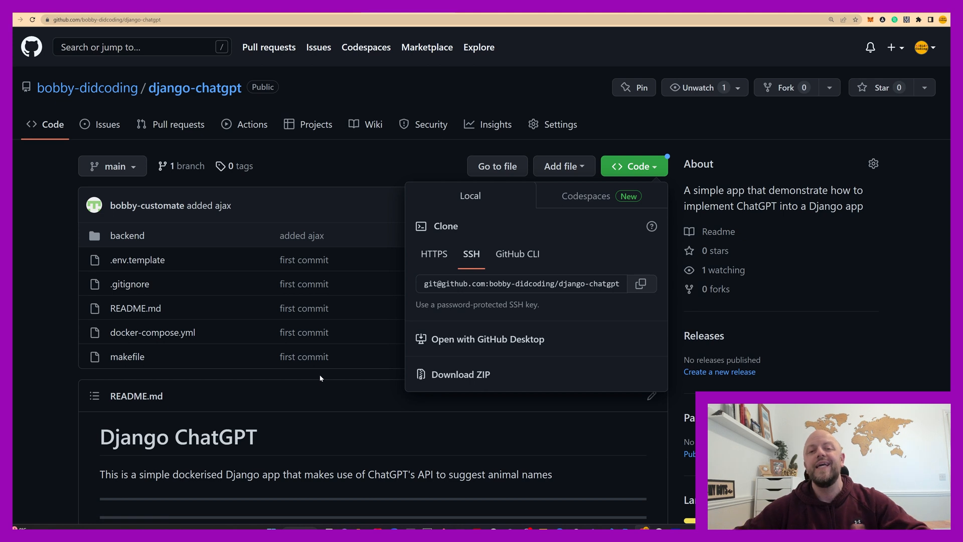